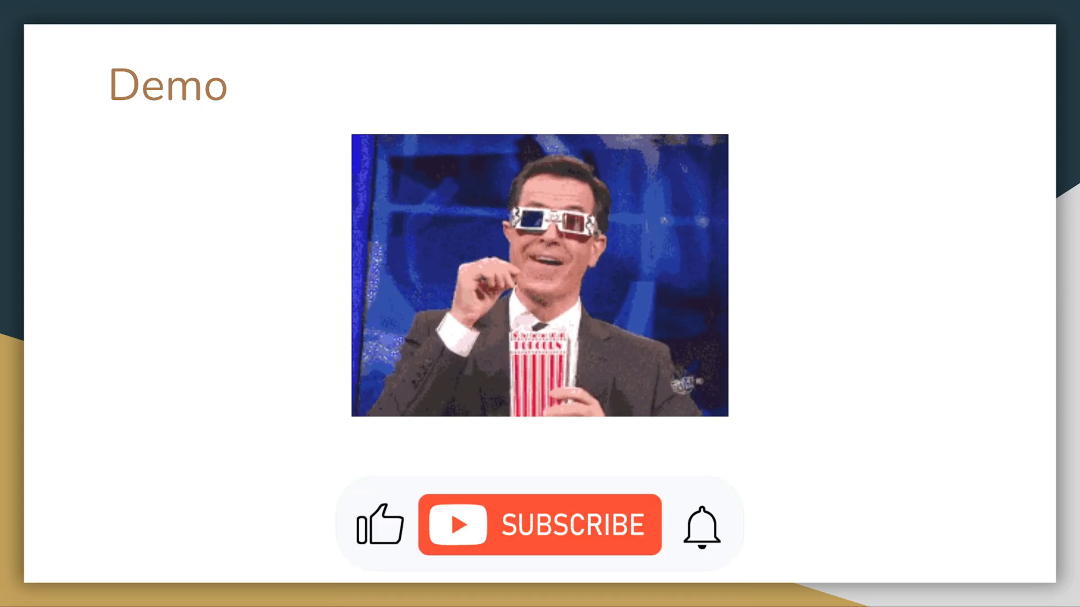
Go to the CloudWatch overview from the Console Home favorites bar.
{"action": "left_click", "coordinate": [538, 524]}
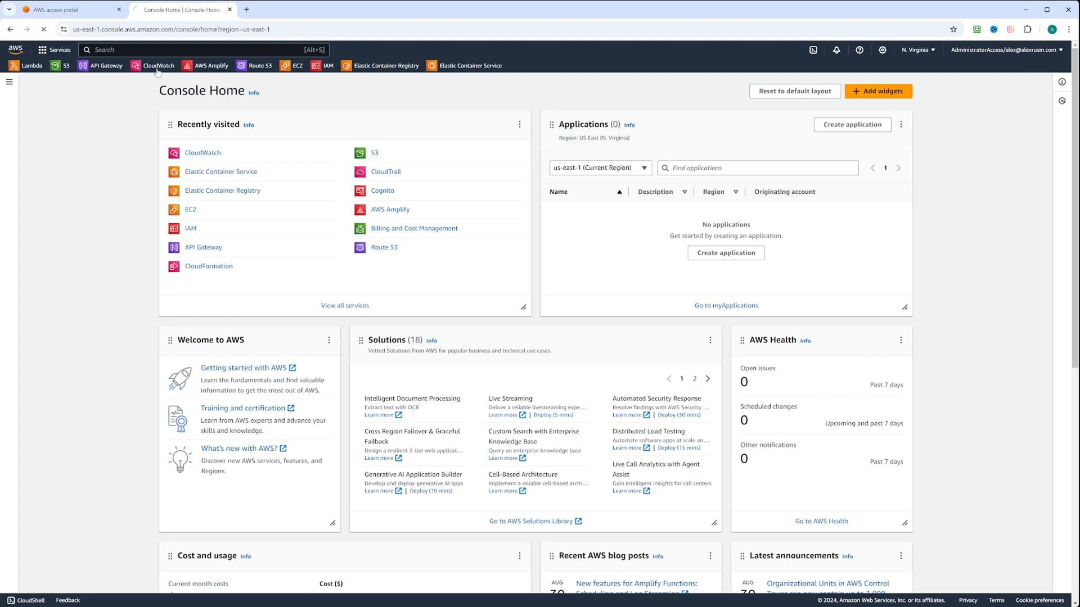
{"action": "left_click", "coordinate": [158, 65]}
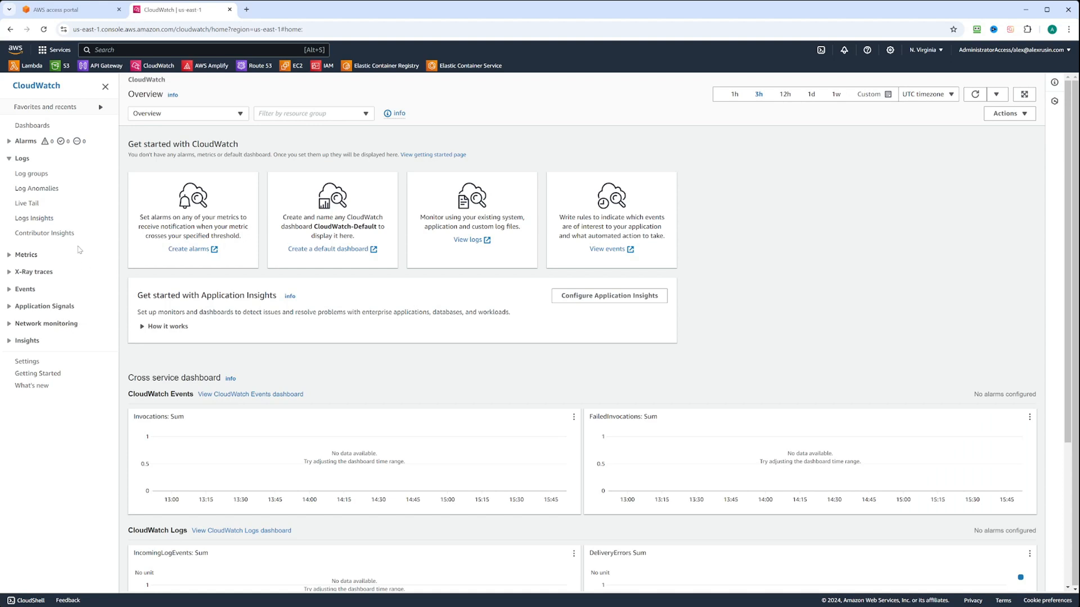
{"action": "mouse_move", "coordinate": [32, 173]}
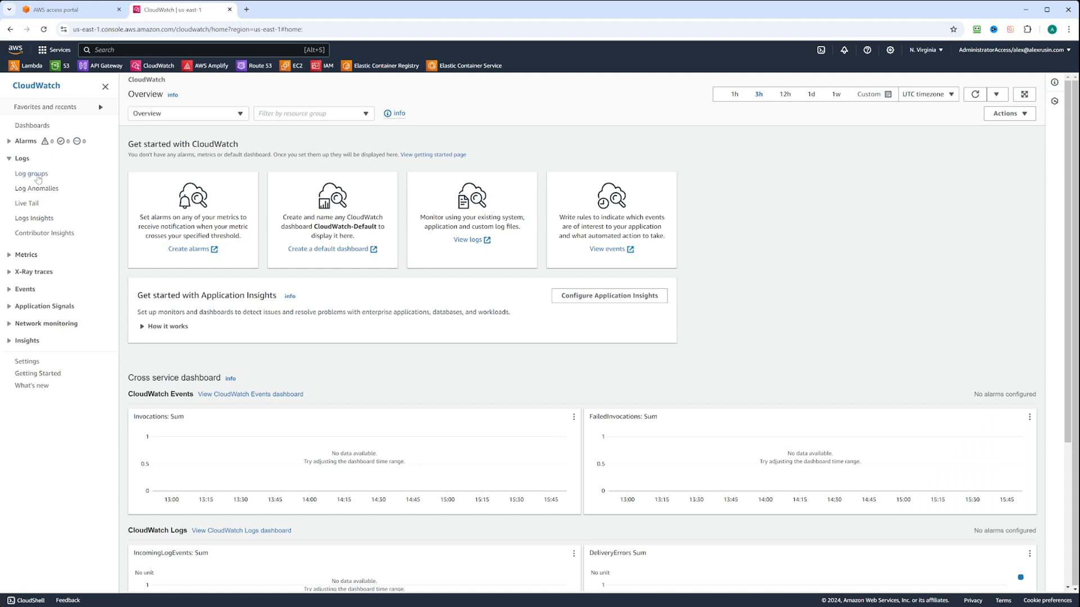
Show the Log groups list with the two remix-indie-stack ECS groups.
{"action": "left_click", "coordinate": [31, 173]}
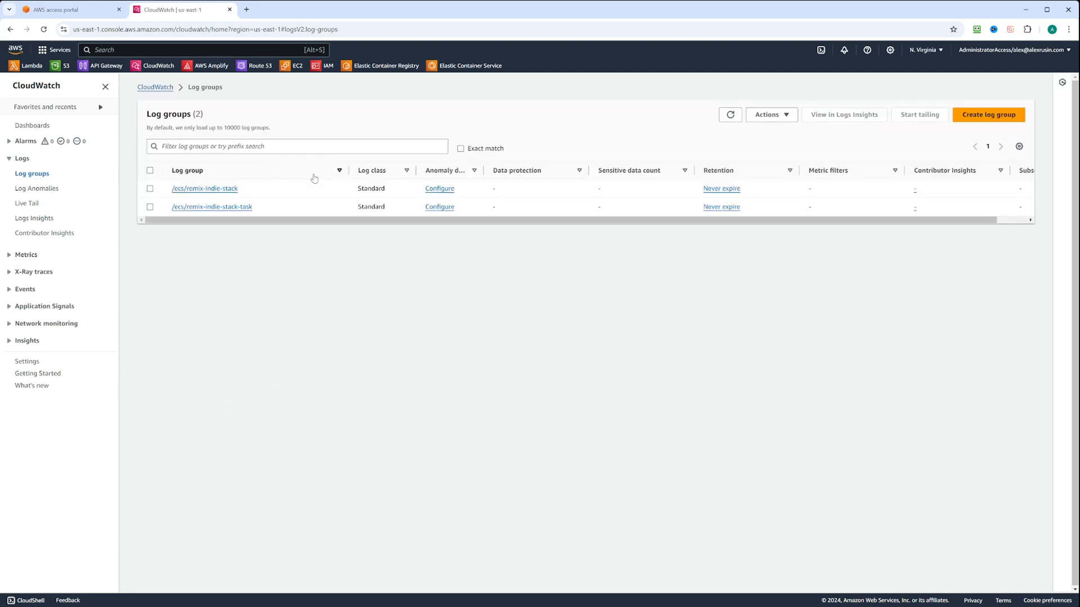
{"action": "mouse_move", "coordinate": [265, 244]}
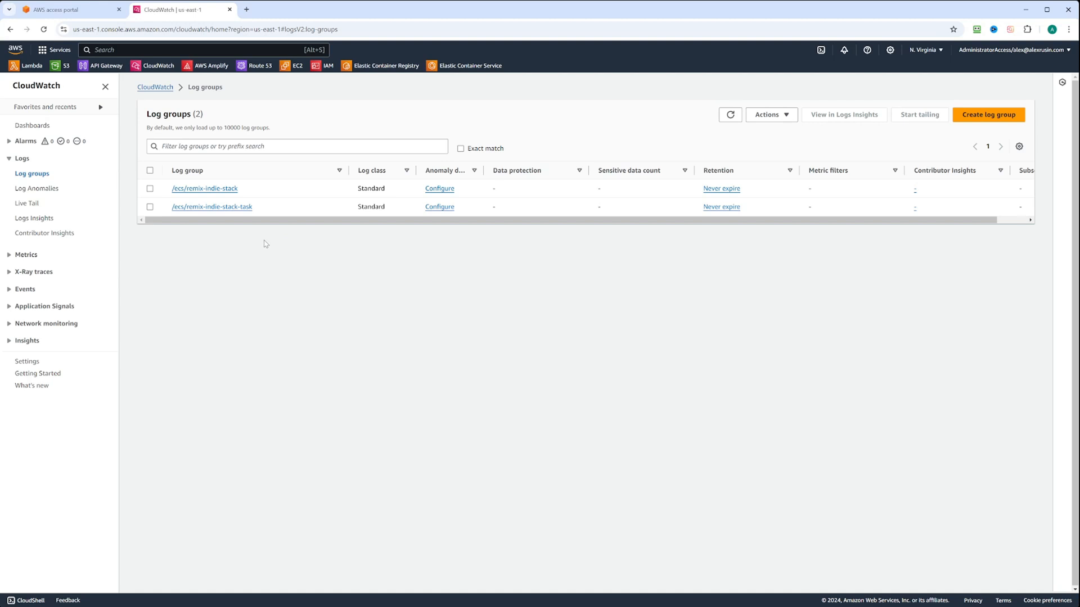
{"action": "mouse_move", "coordinate": [326, 259]}
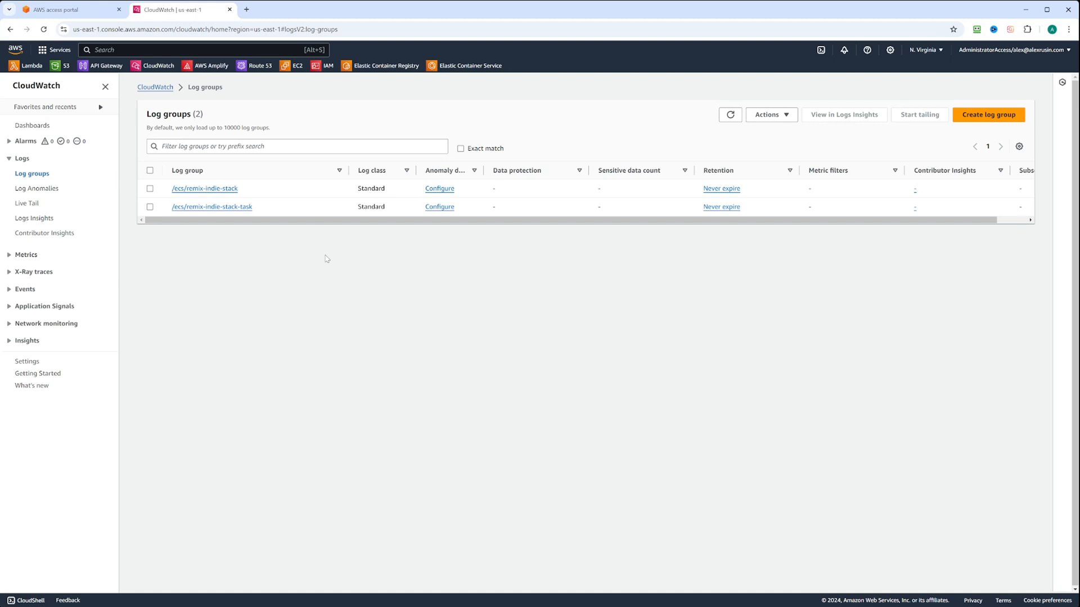
{"action": "mouse_move", "coordinate": [364, 186]}
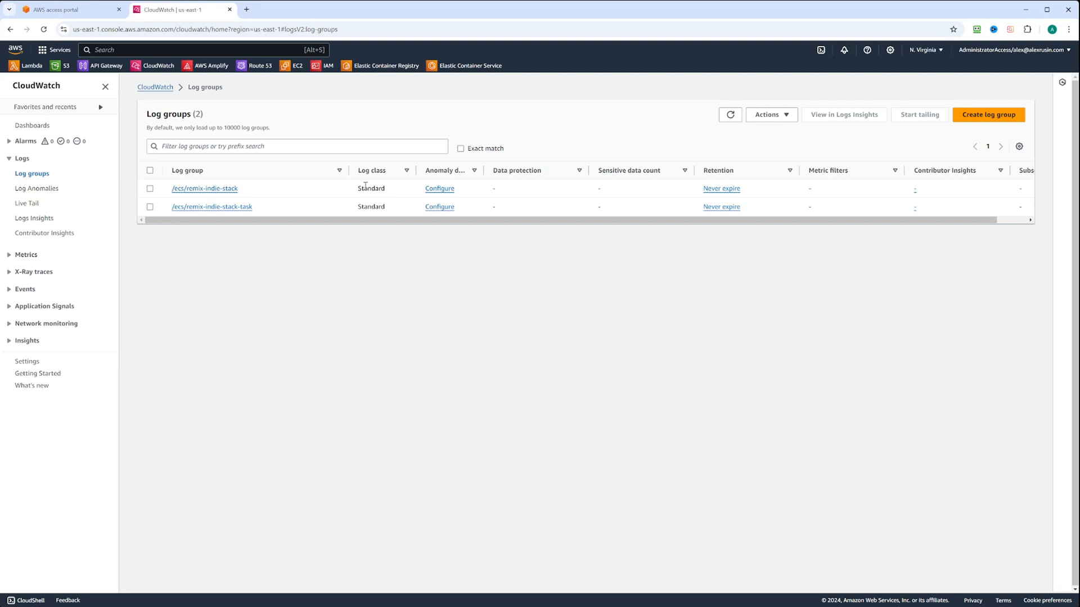
{"action": "mouse_move", "coordinate": [388, 191]}
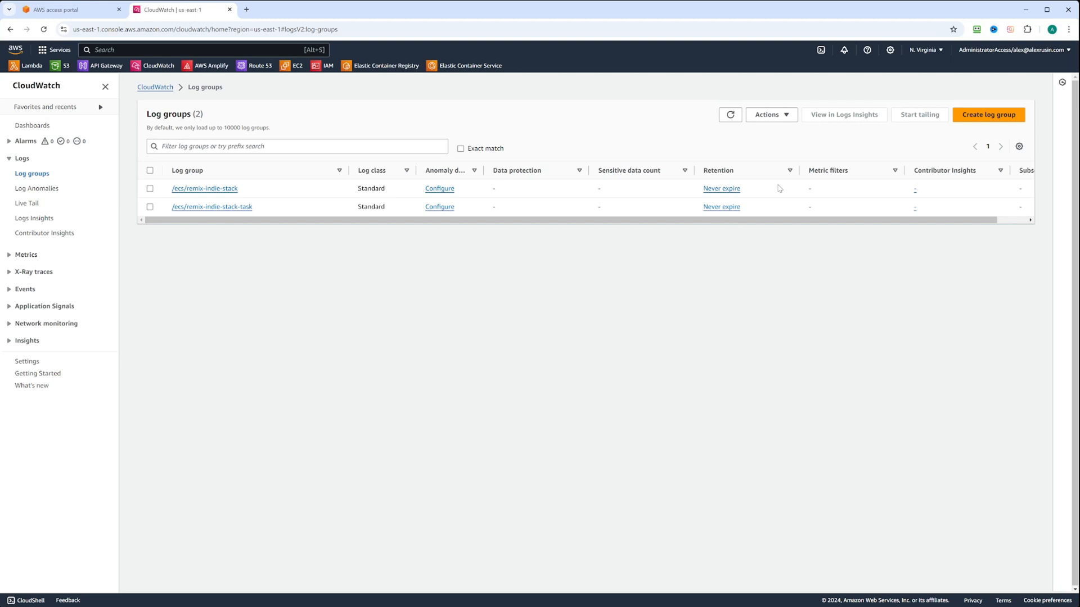
{"action": "mouse_move", "coordinate": [152, 192]}
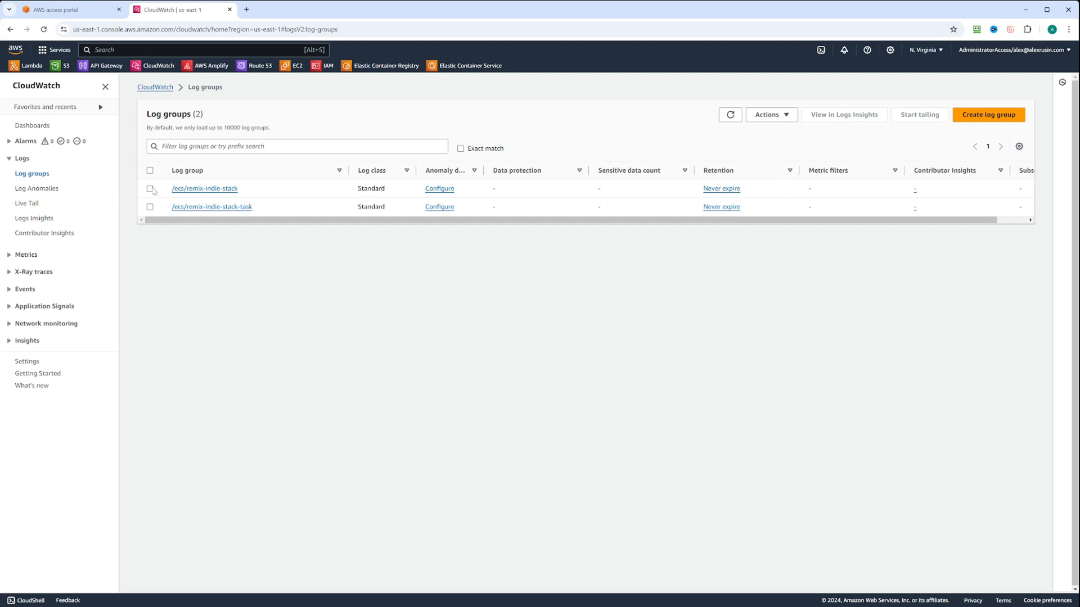
{"action": "left_click", "coordinate": [150, 188]}
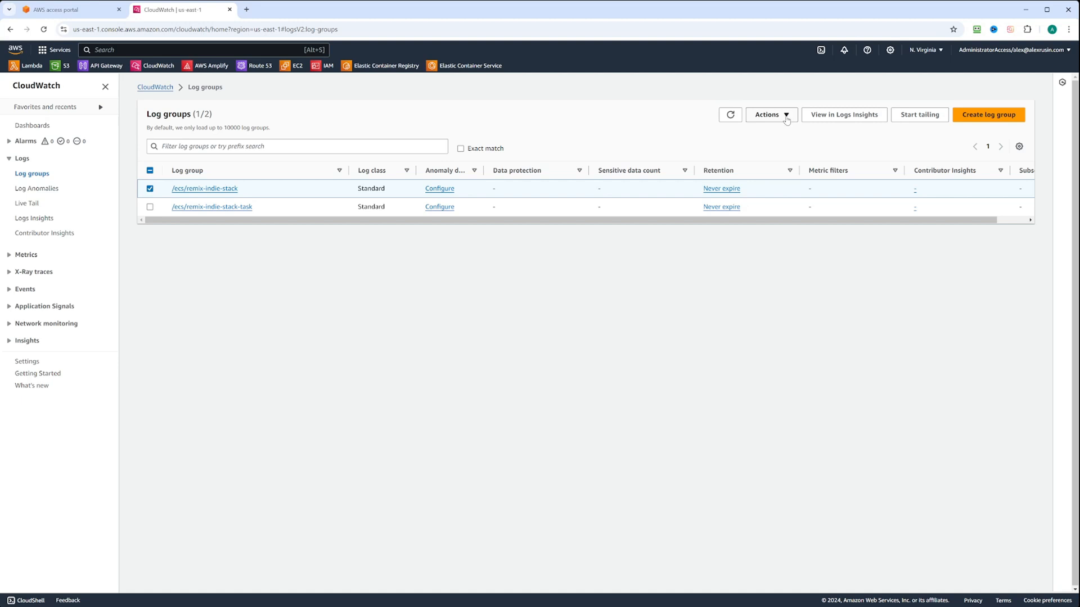
{"action": "left_click", "coordinate": [766, 114]}
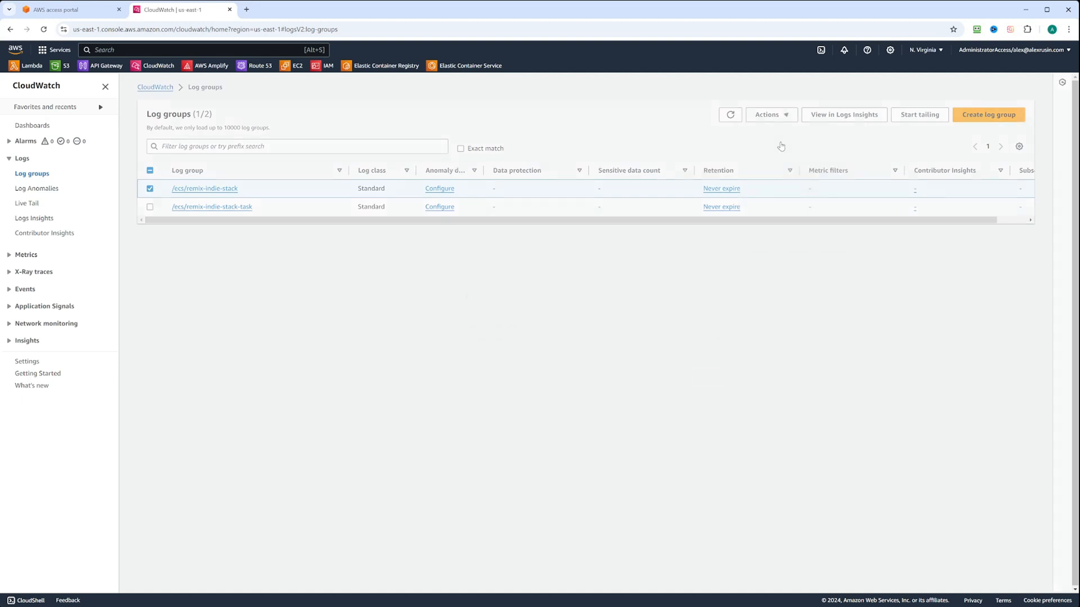
{"action": "left_click", "coordinate": [721, 188]}
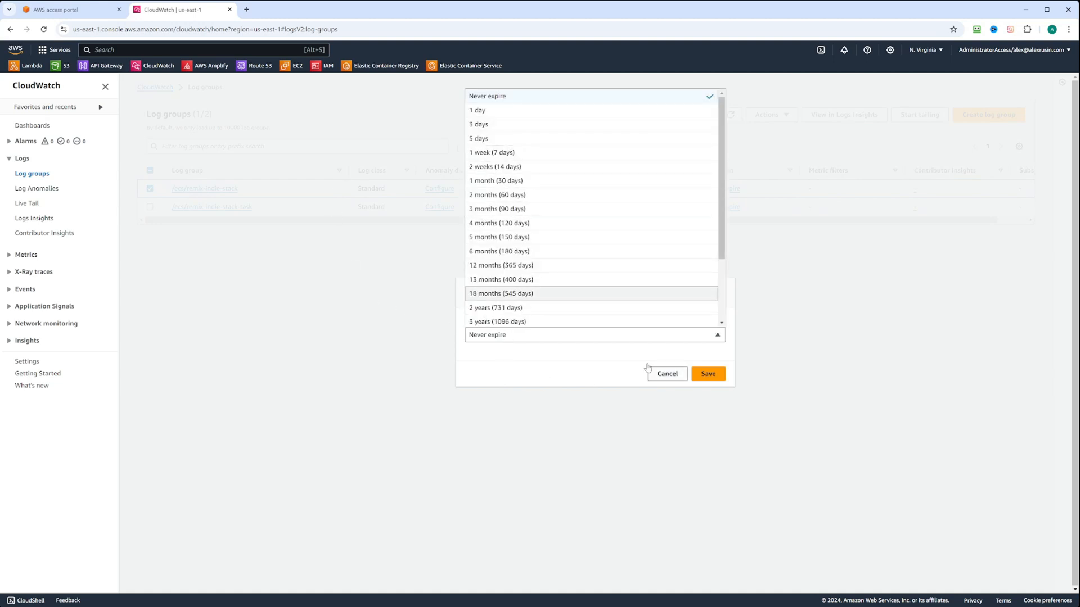
{"action": "left_click", "coordinate": [665, 373]}
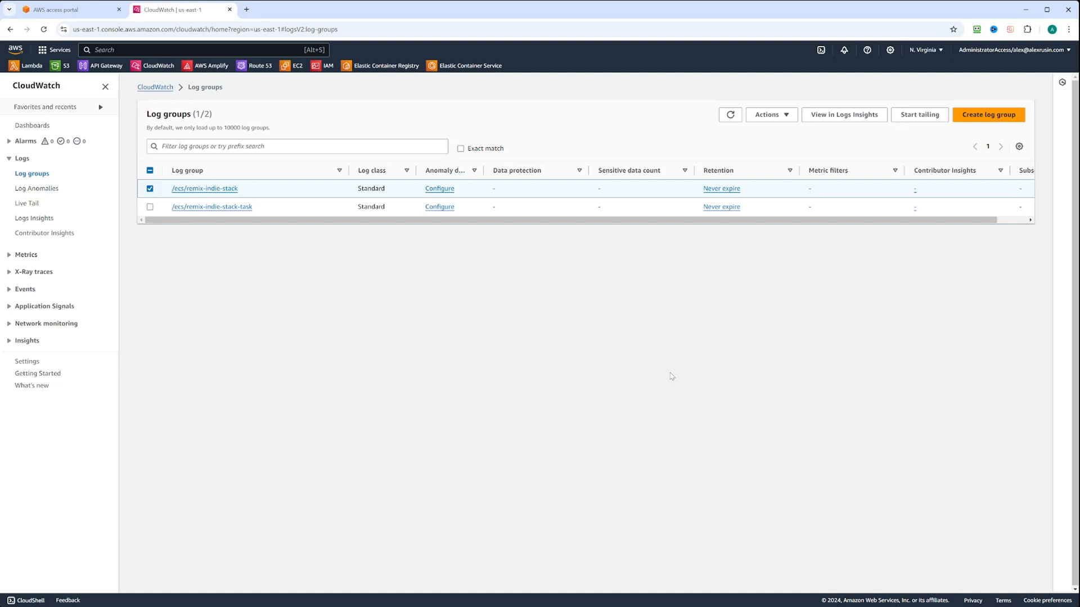
{"action": "mouse_move", "coordinate": [205, 188]}
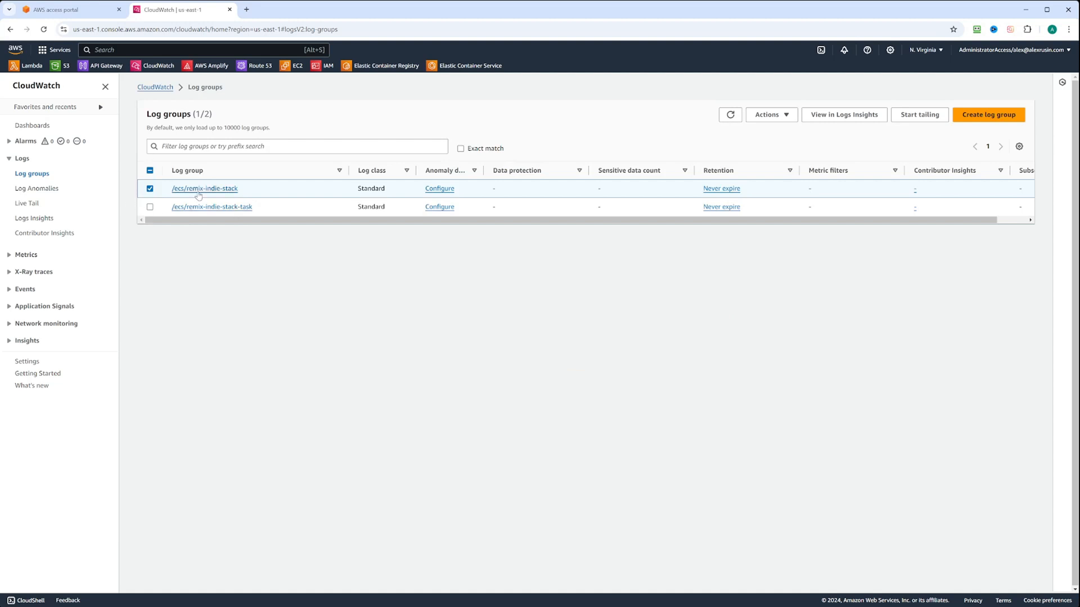
View the /ecs/remix-indie-stack group's single log stream, last updated 2024-08-18.
{"action": "left_click", "coordinate": [205, 188]}
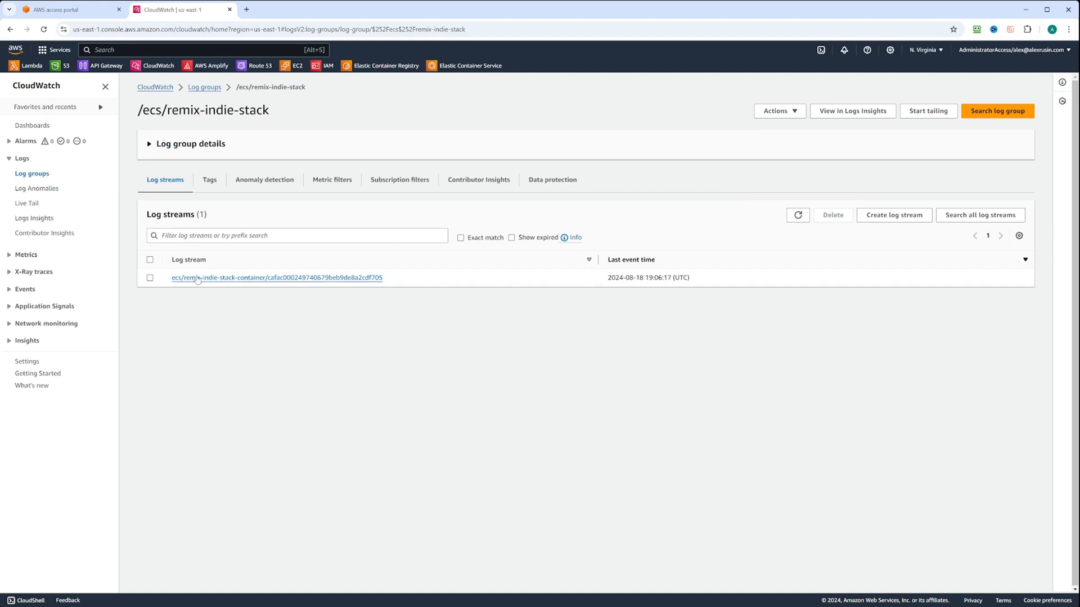
{"action": "mouse_move", "coordinate": [448, 295]}
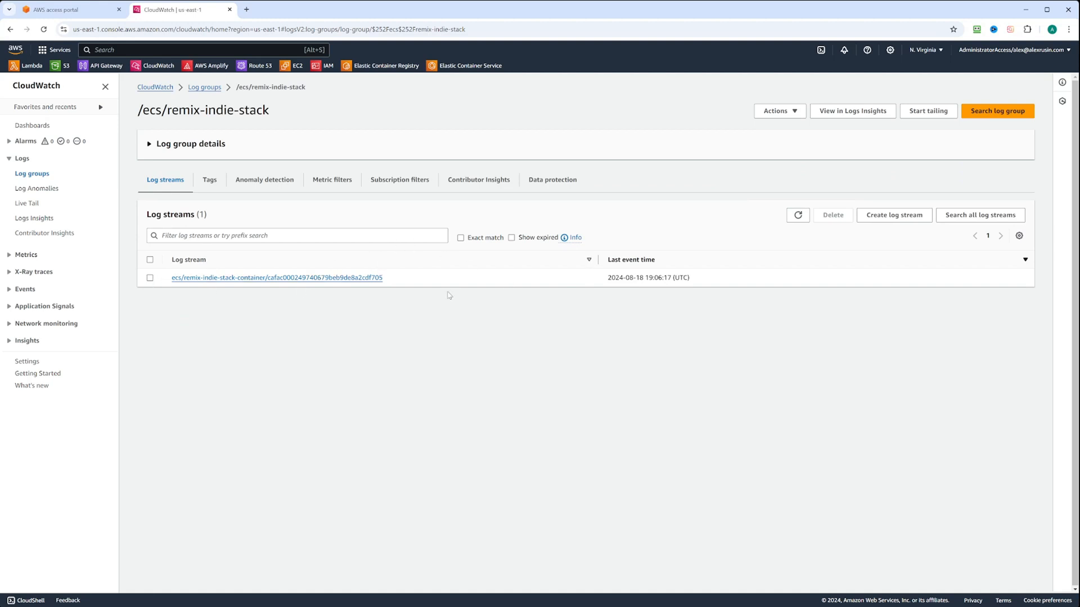
{"action": "mouse_move", "coordinate": [598, 282]}
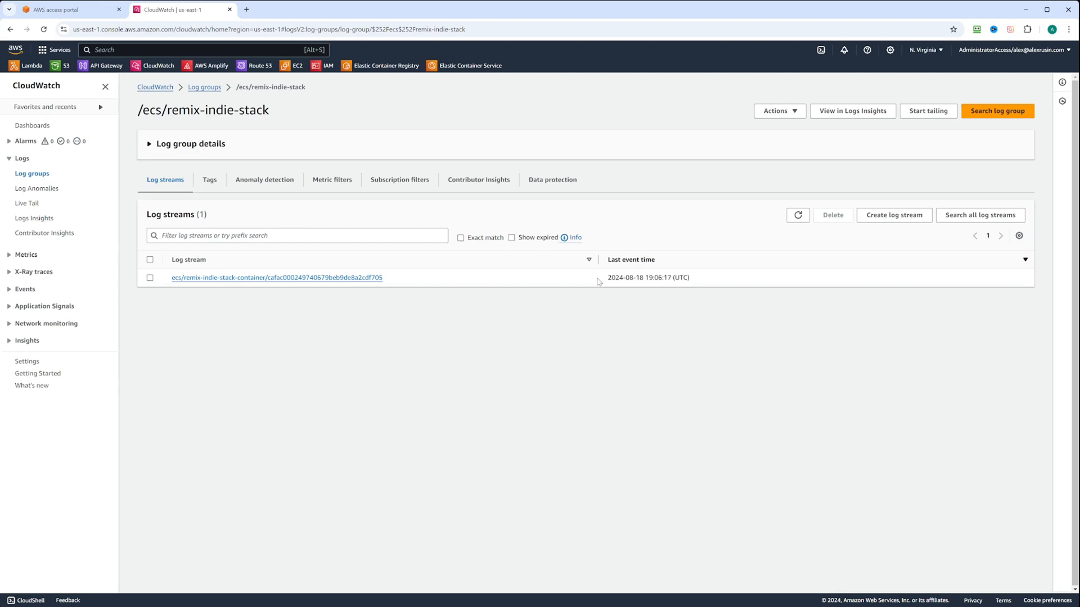
{"action": "double_click", "coordinate": [647, 278]}
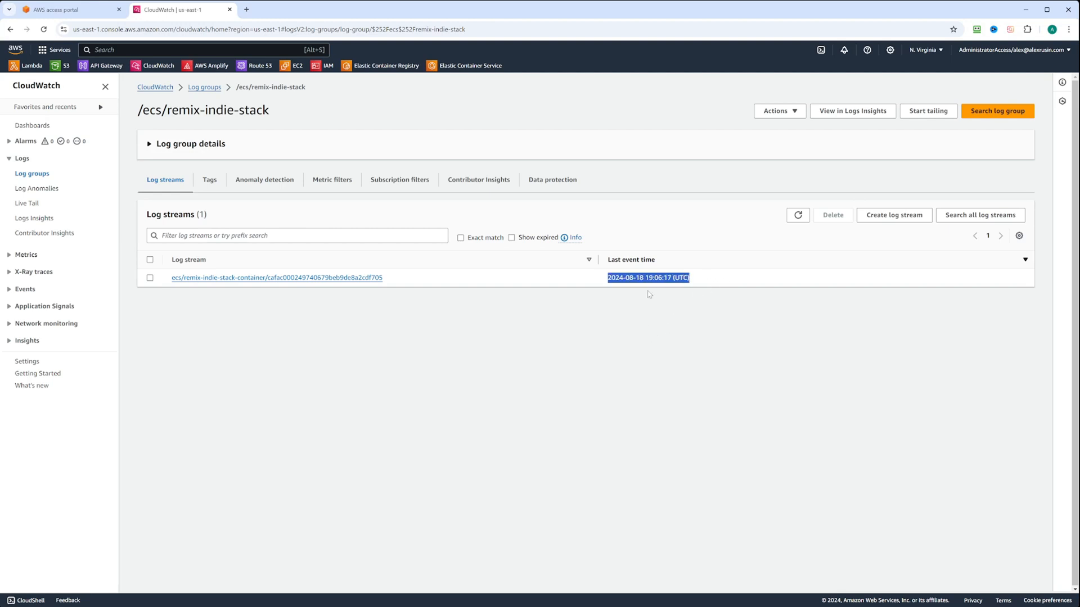
{"action": "mouse_move", "coordinate": [258, 159]}
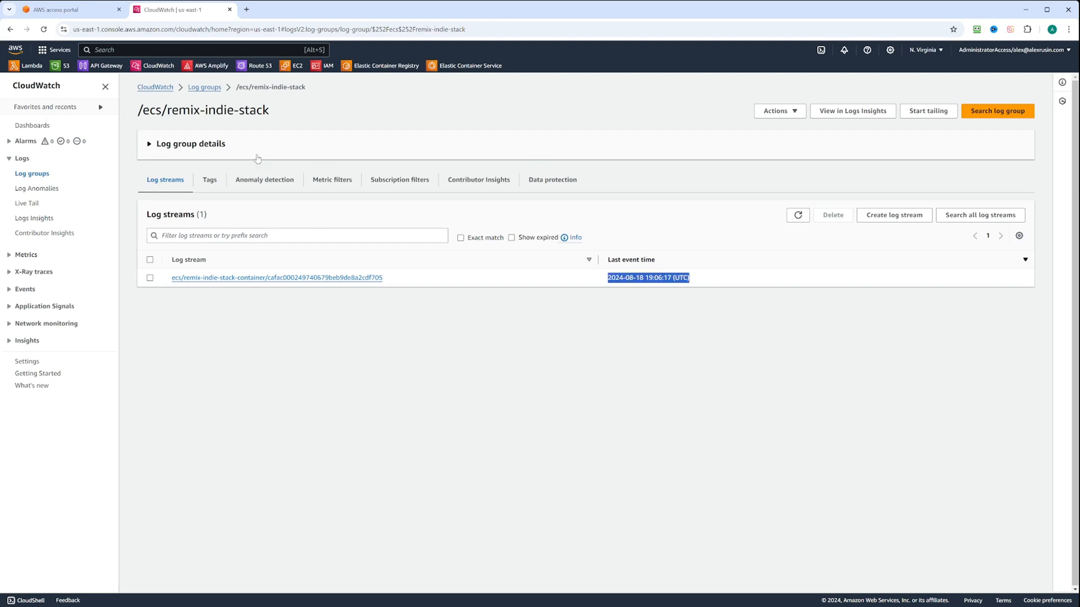
{"action": "mouse_move", "coordinate": [220, 281]}
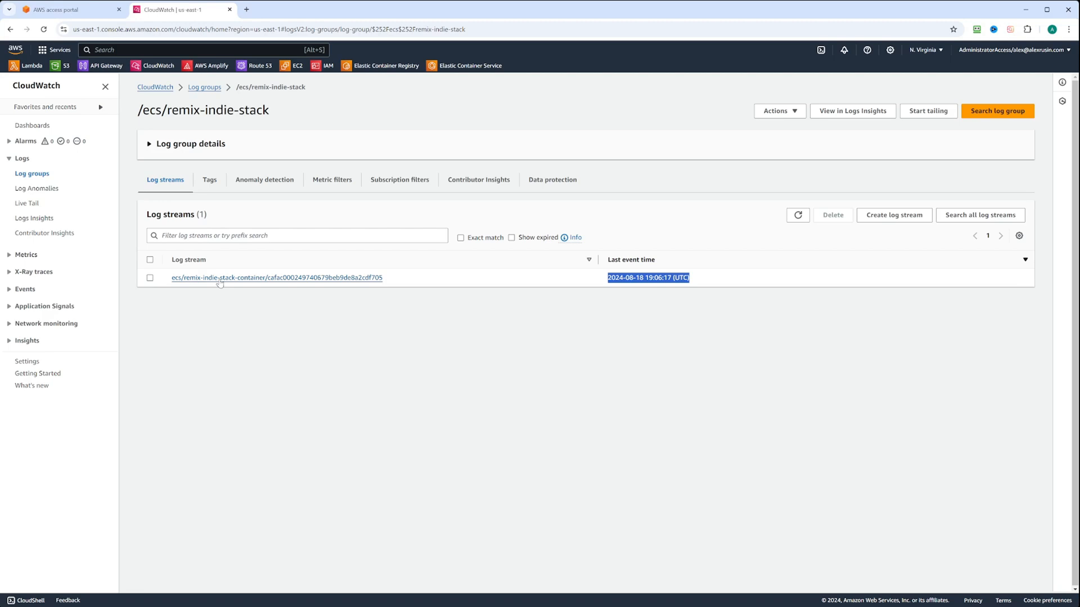
Filter the container stream's log events by the term GET, then clear the filter.
{"action": "left_click", "coordinate": [275, 278]}
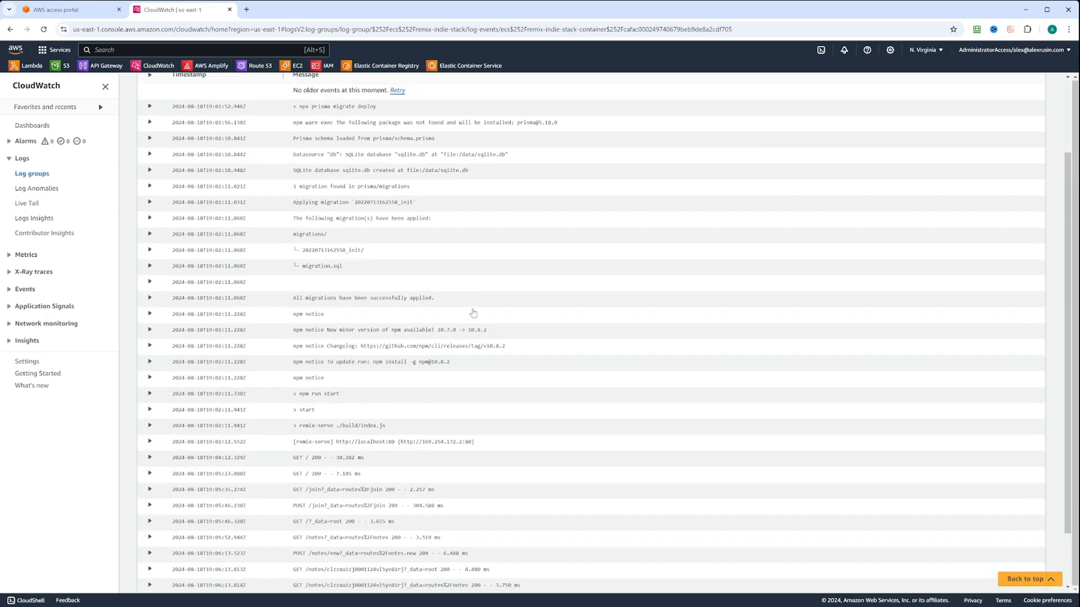
{"action": "scroll", "scroll_direction": "up", "scroll_amount": 3}
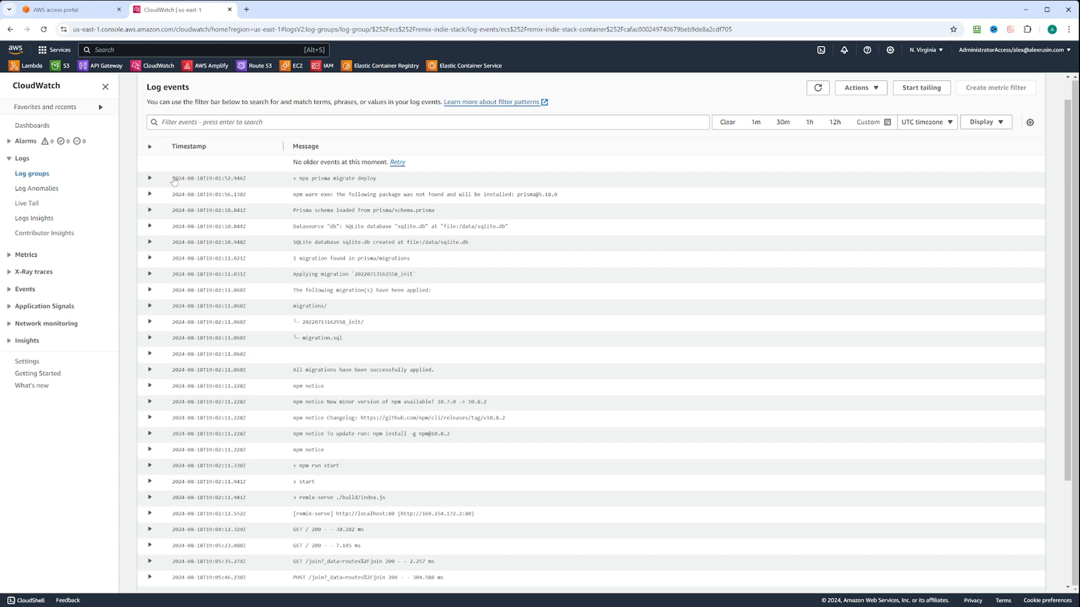
{"action": "double_click", "coordinate": [335, 179]}
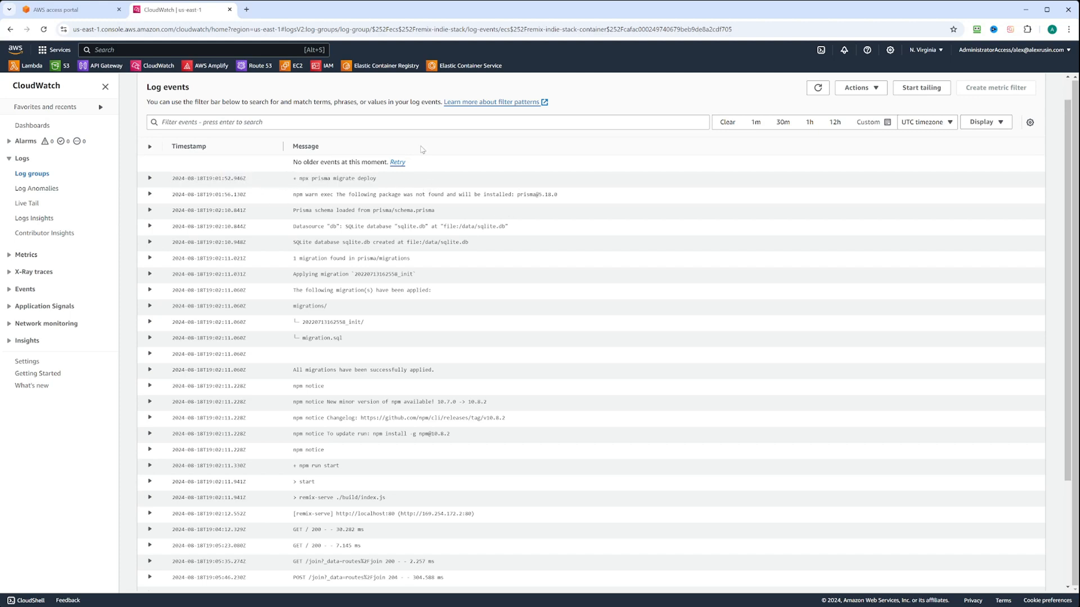
{"action": "left_click", "coordinate": [427, 122]}
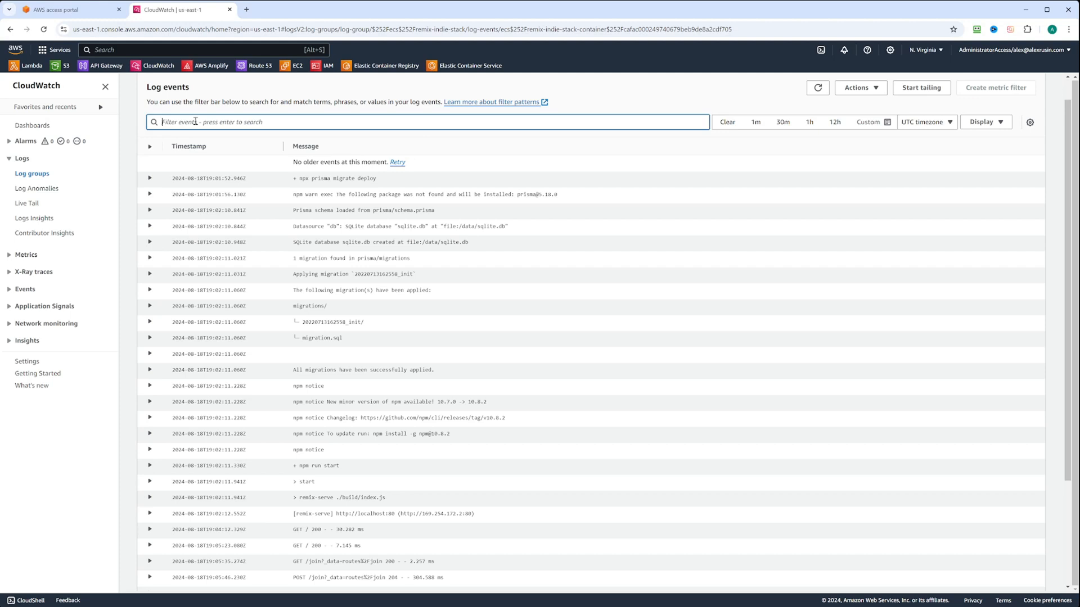
{"action": "type", "text": "GET"}
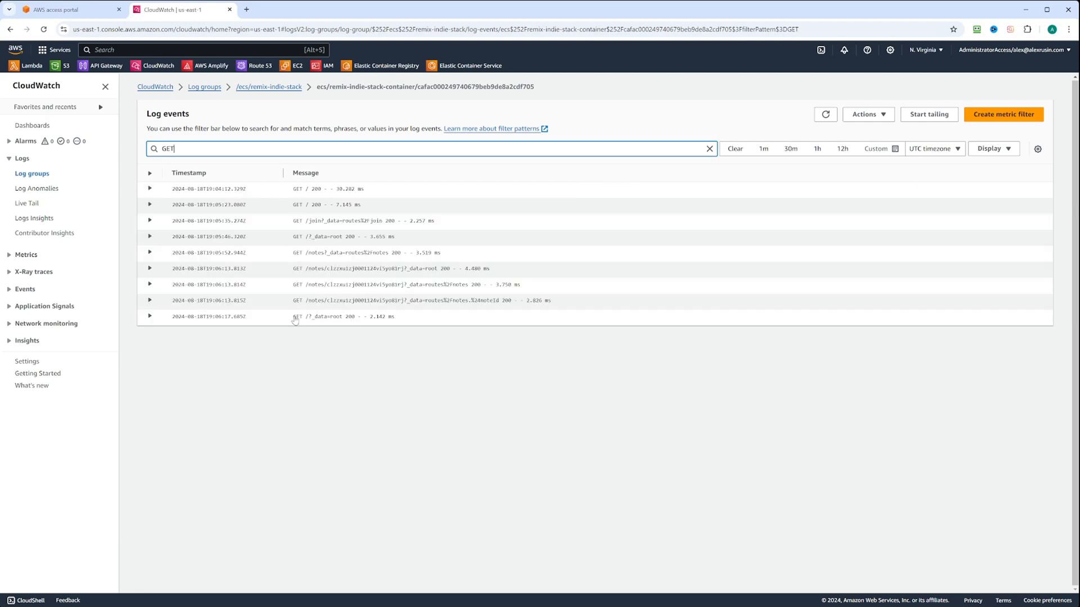
{"action": "left_click", "coordinate": [708, 149]}
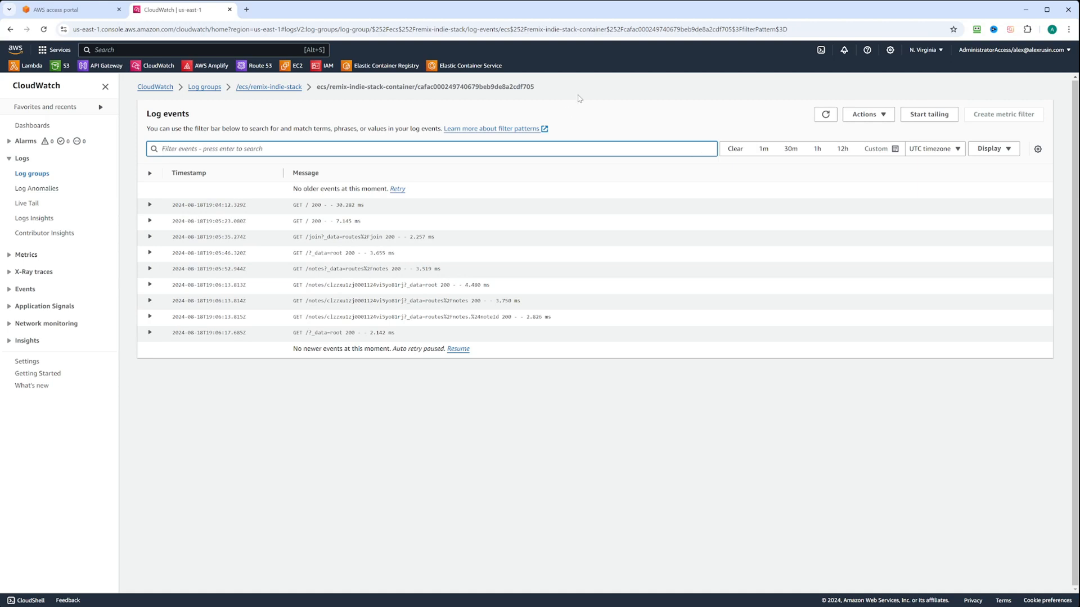
{"action": "mouse_move", "coordinate": [929, 115]}
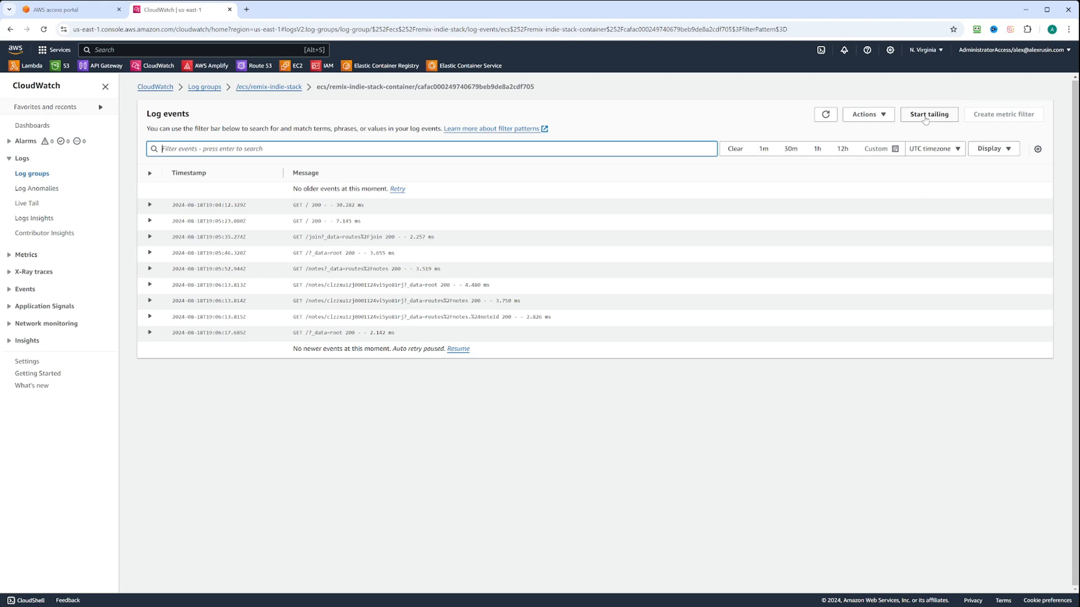
Start Live Tail for the remix-indie-stack container log stream.
{"action": "left_click", "coordinate": [928, 115]}
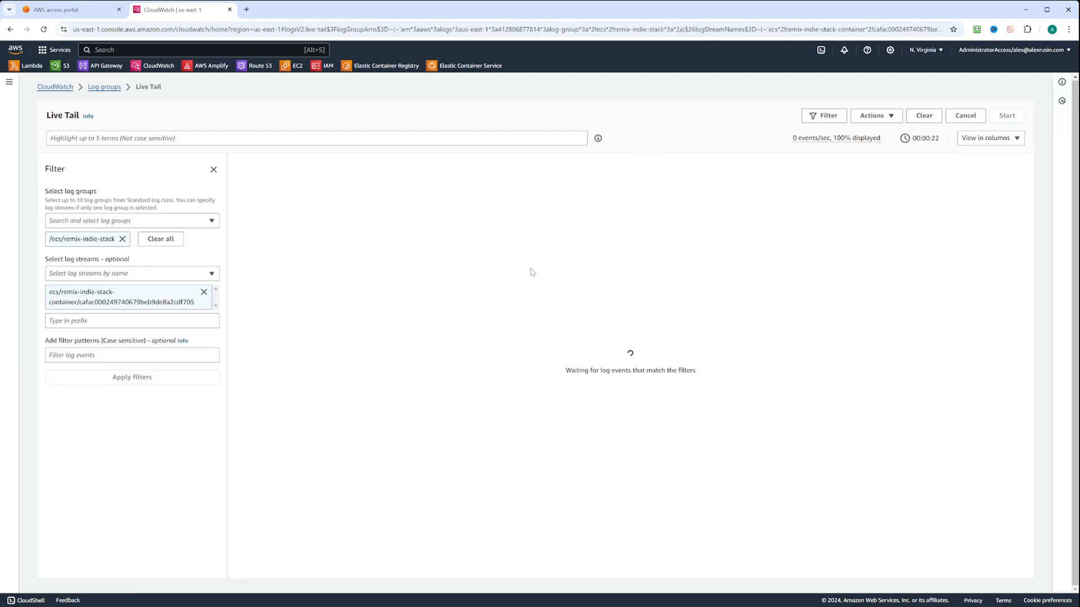
{"action": "mouse_move", "coordinate": [562, 112]}
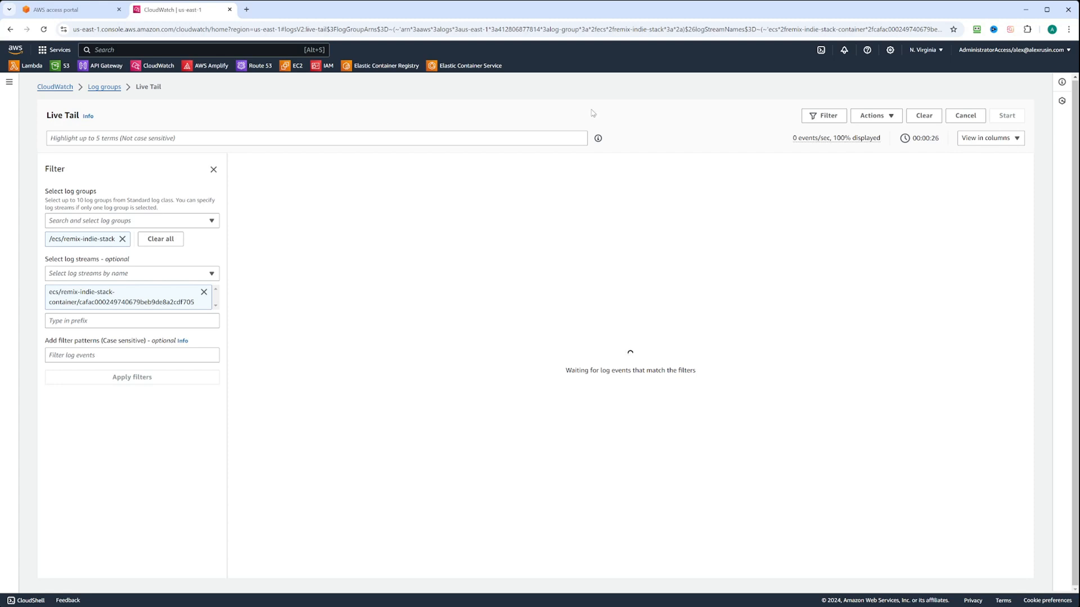
{"action": "mouse_move", "coordinate": [596, 260]}
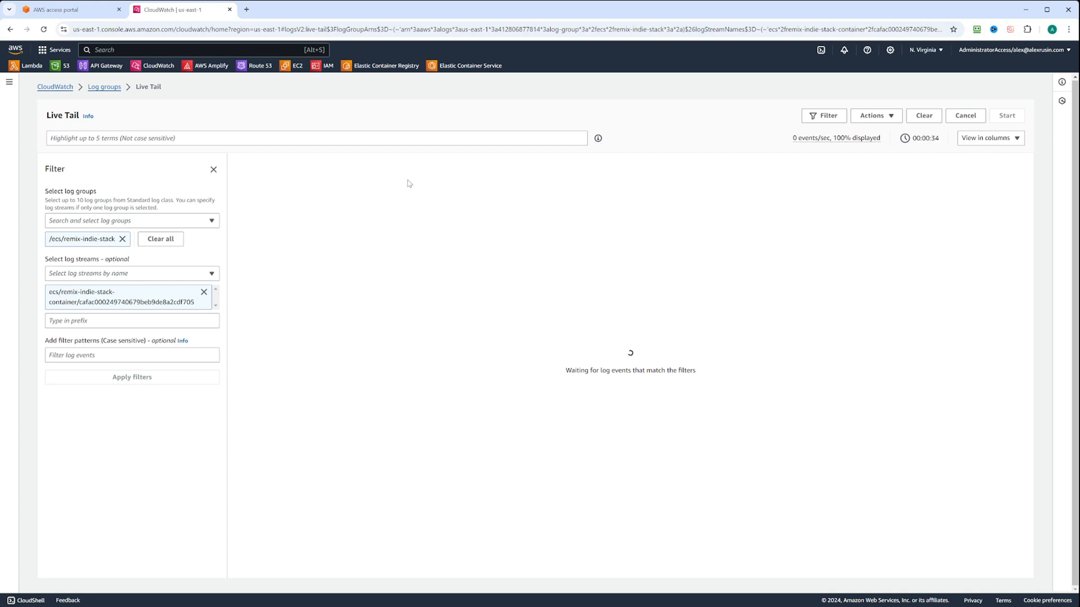
{"action": "mouse_move", "coordinate": [586, 226]}
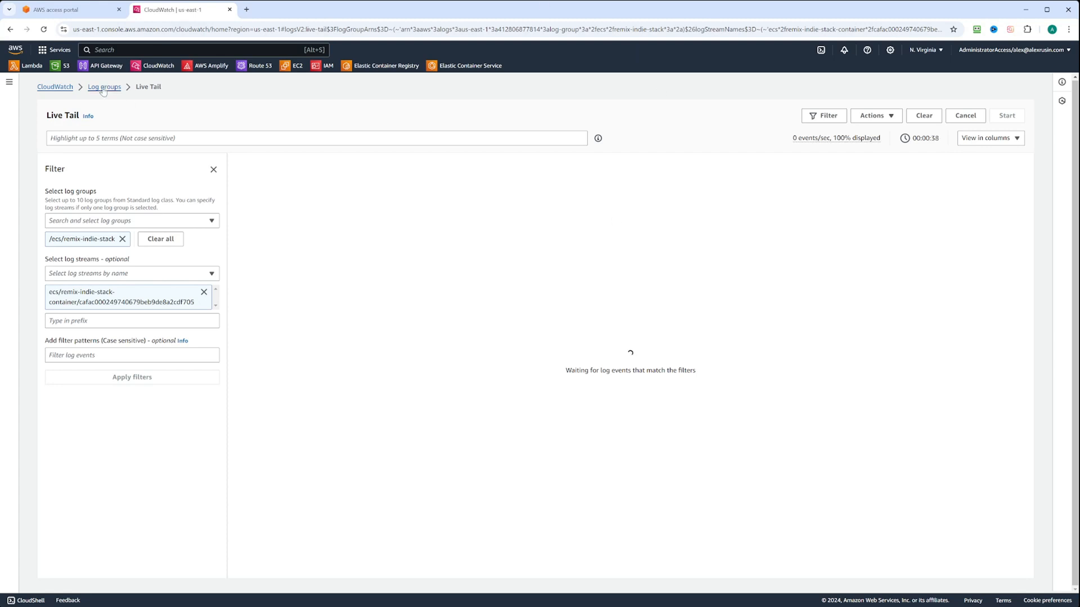
Select /ecs/remix-indie-stack in the log groups list and view it in Logs Insights.
{"action": "left_click", "coordinate": [104, 87]}
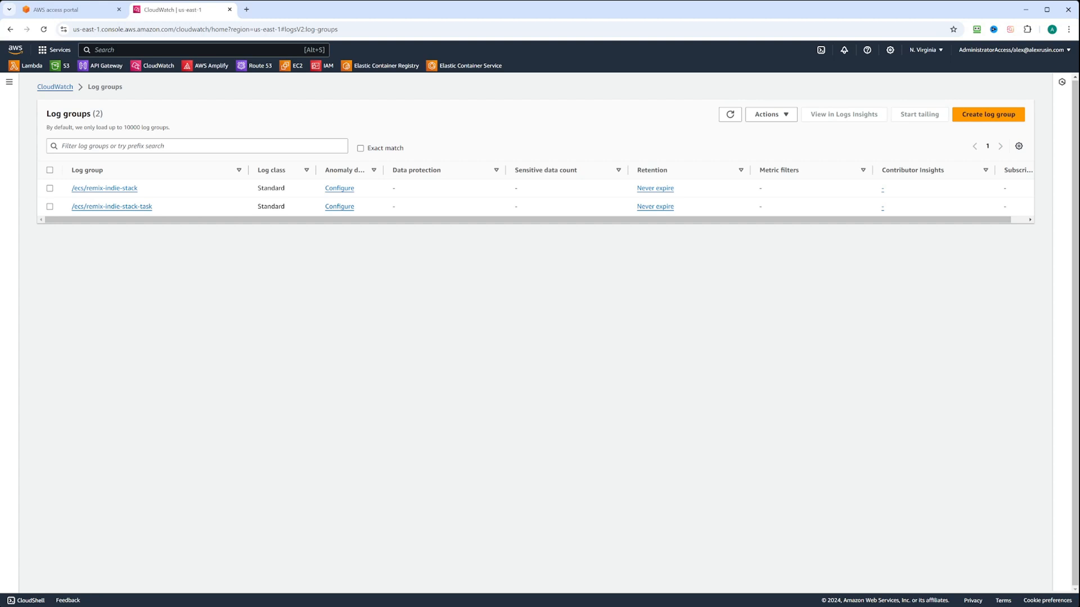
{"action": "left_click", "coordinate": [50, 188]}
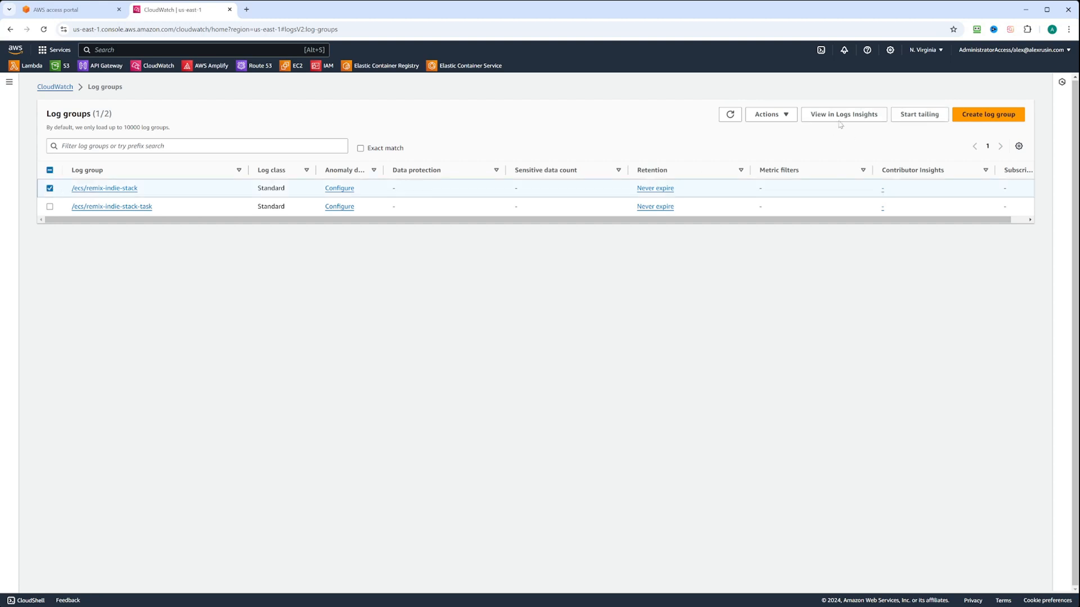
{"action": "left_click", "coordinate": [842, 115]}
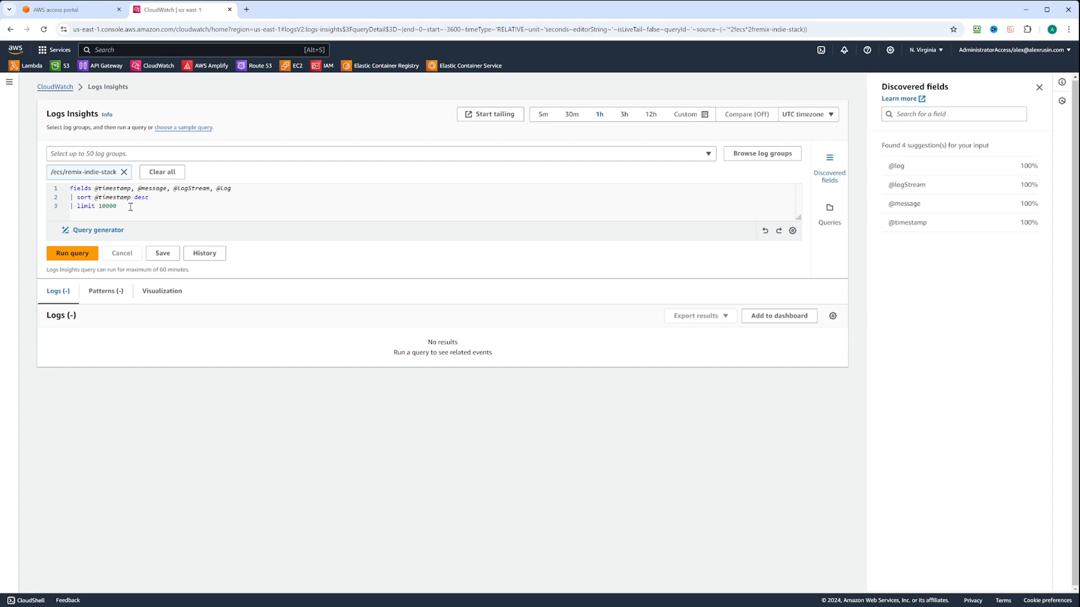
{"action": "mouse_move", "coordinate": [136, 162]}
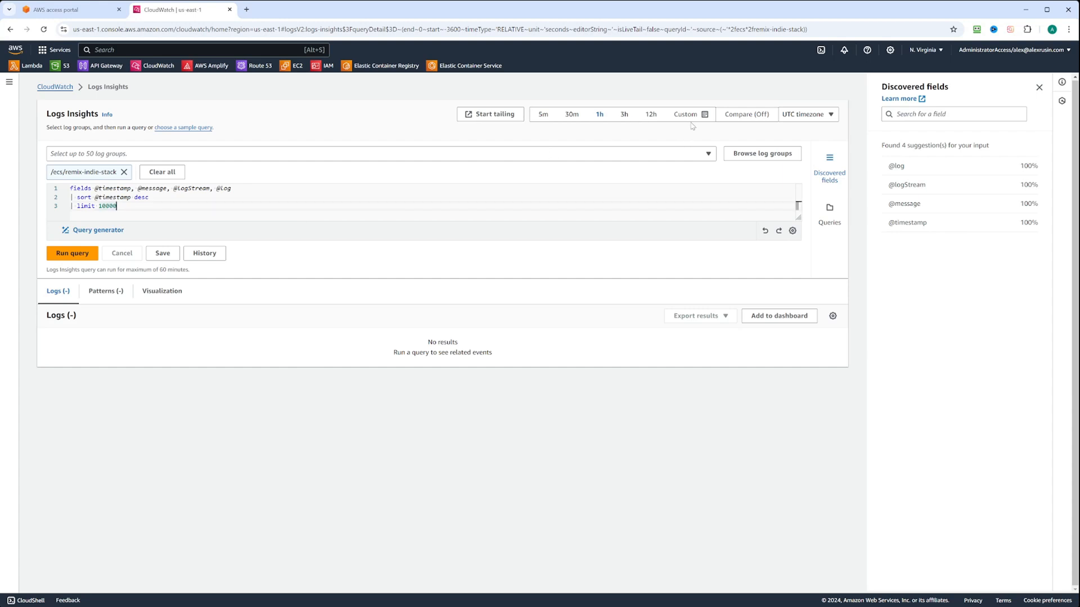
Apply an absolute time range of August 15 to August 31, 2024.
{"action": "left_click", "coordinate": [685, 113]}
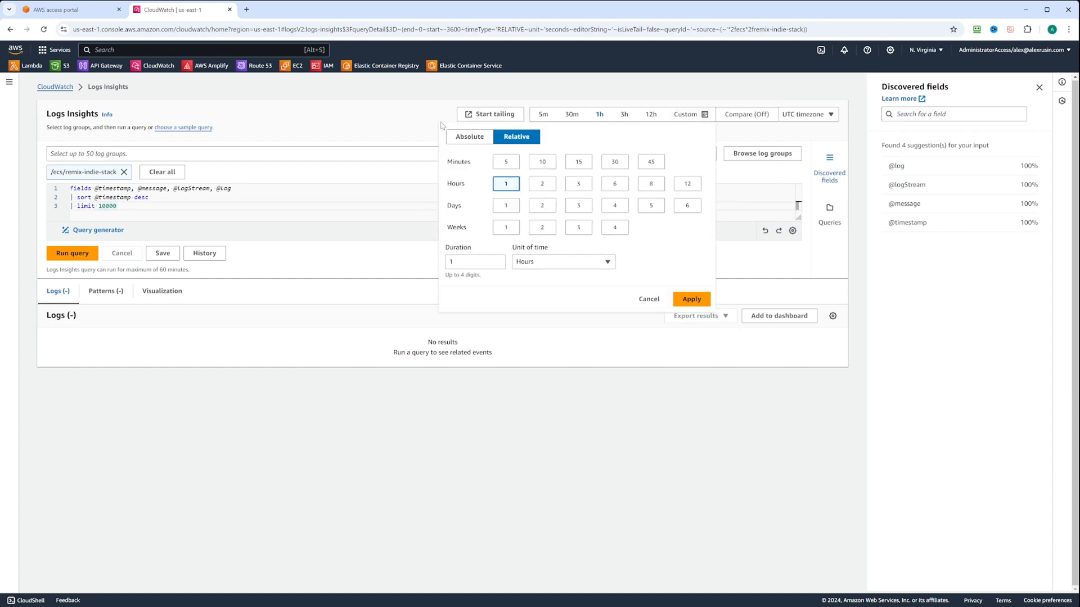
{"action": "left_click", "coordinate": [470, 136]}
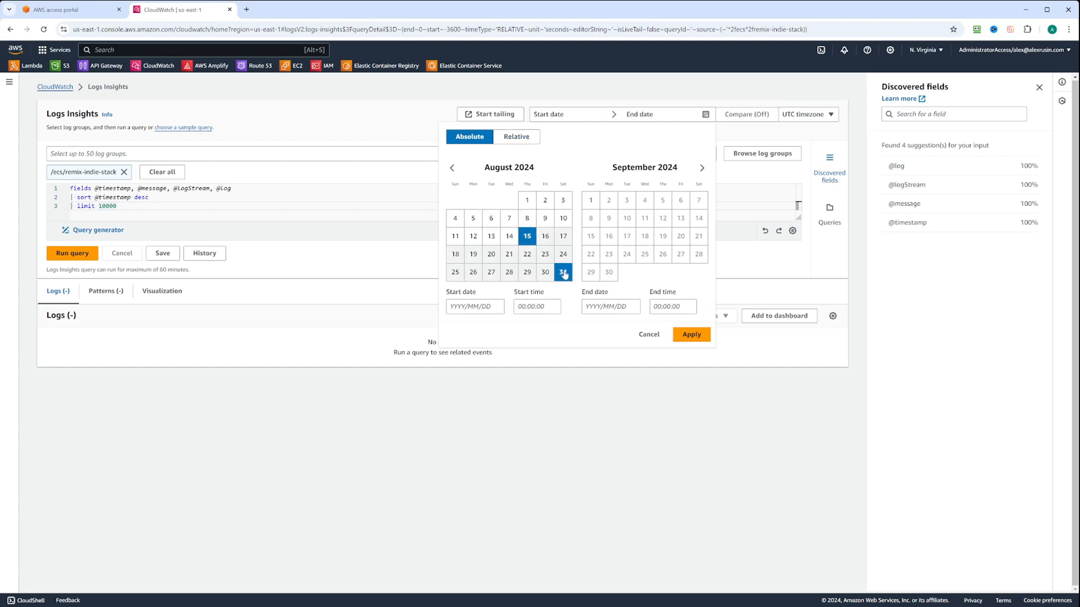
{"action": "left_click", "coordinate": [562, 271]}
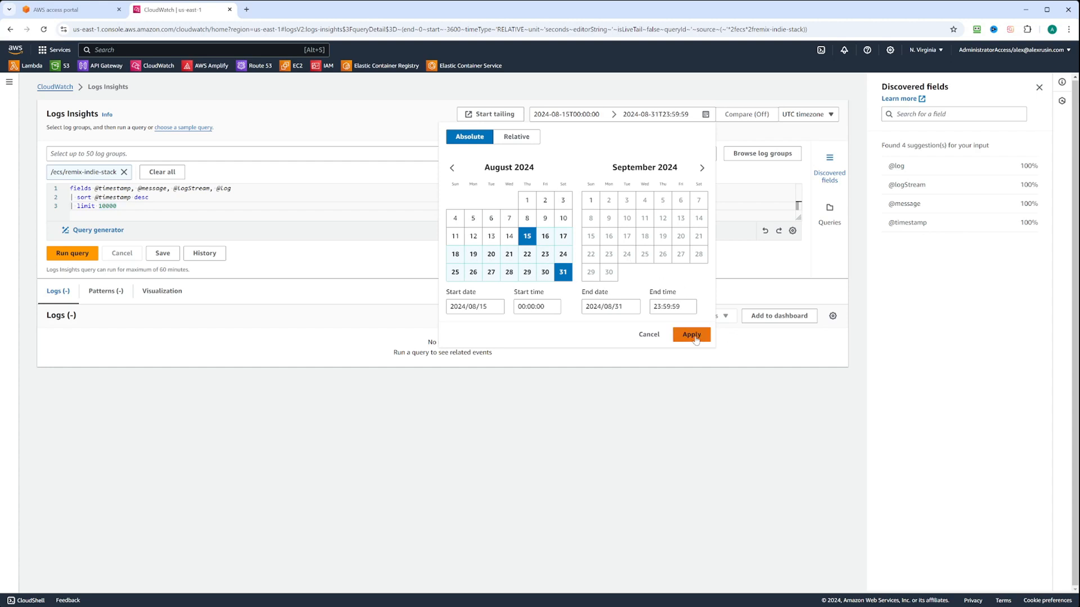
{"action": "left_click", "coordinate": [690, 334]}
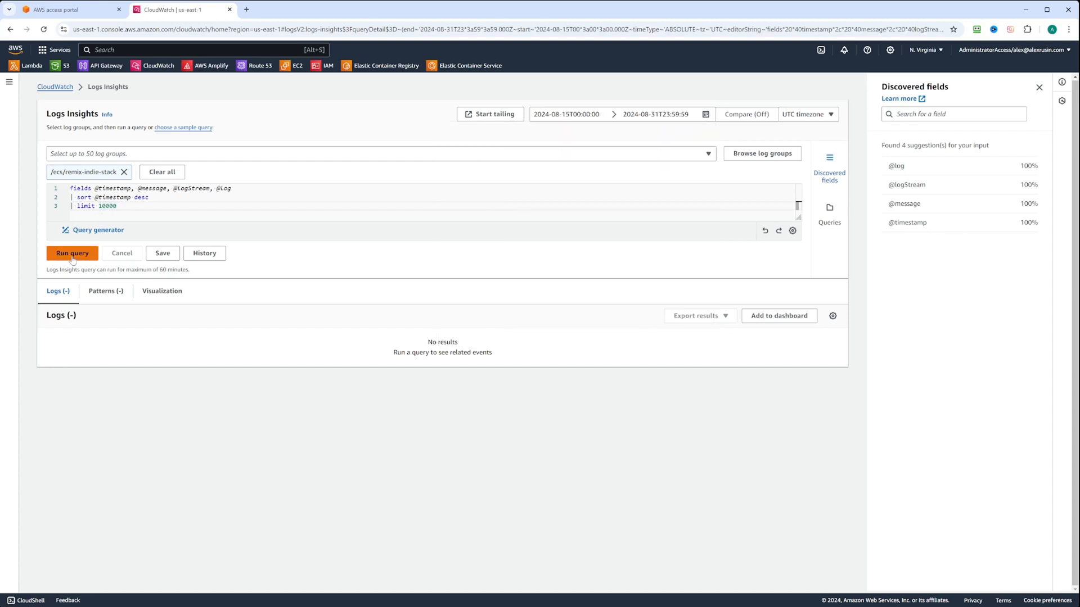
Run the default query to get 34 records, then bring up the query generator.
{"action": "left_click", "coordinate": [72, 253]}
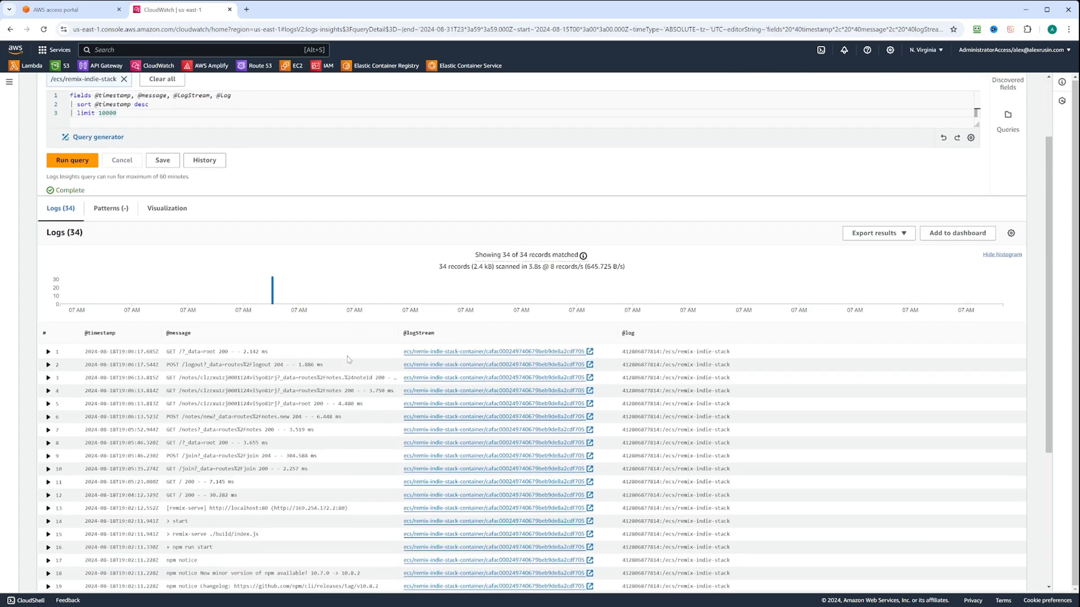
{"action": "scroll", "scroll_direction": "down", "scroll_amount": 3}
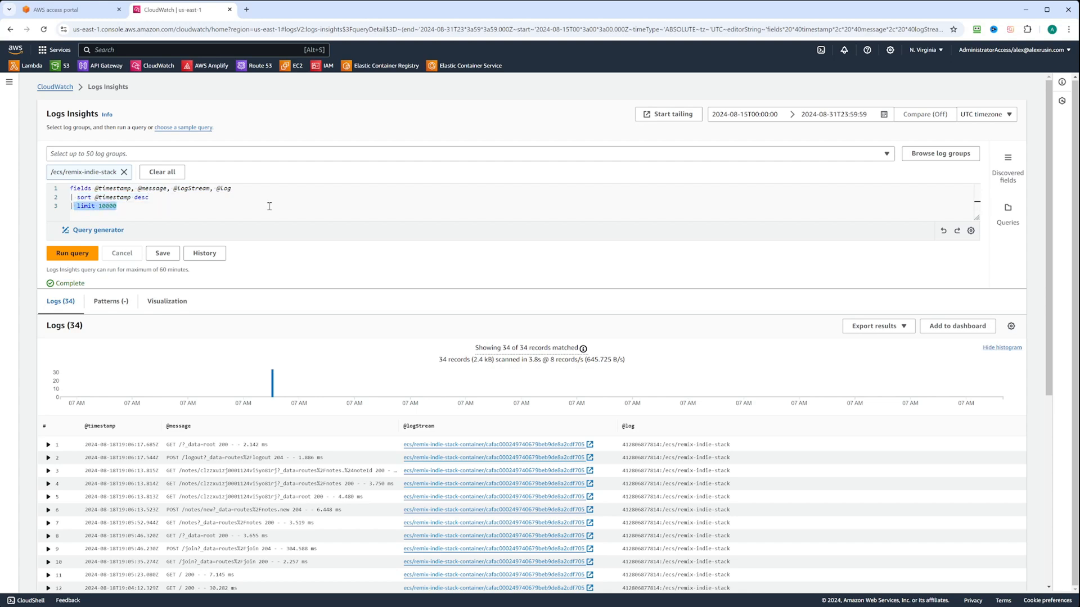
{"action": "mouse_move", "coordinate": [306, 207]}
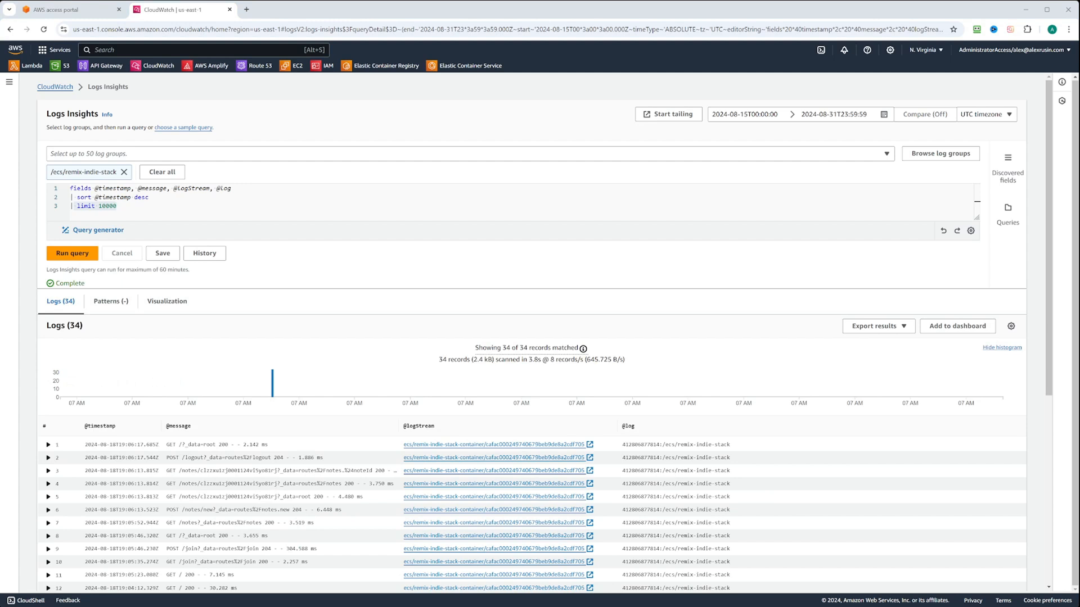
{"action": "left_click", "coordinate": [93, 230]}
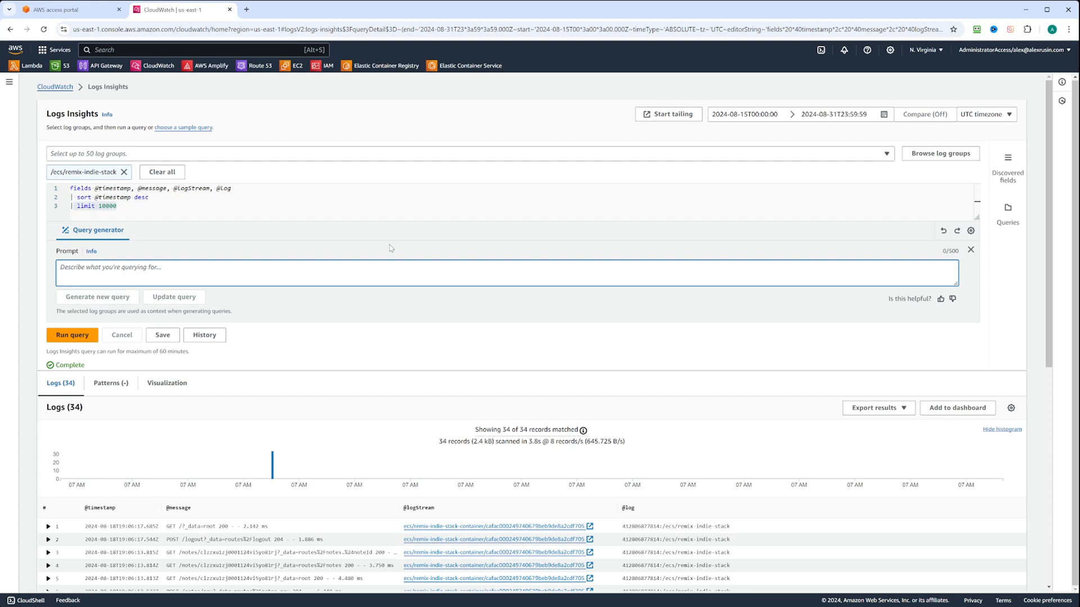
Generate a query from the prompt 'Find logs for GET requests'.
{"action": "type", "text": "Find log"}
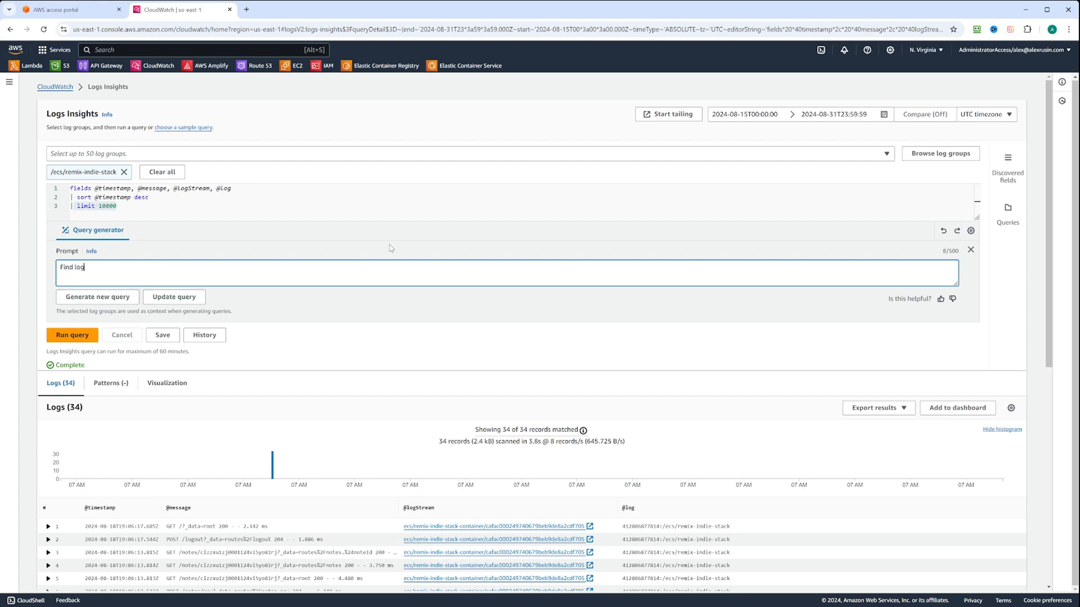
{"action": "type", "text": "s for GET"}
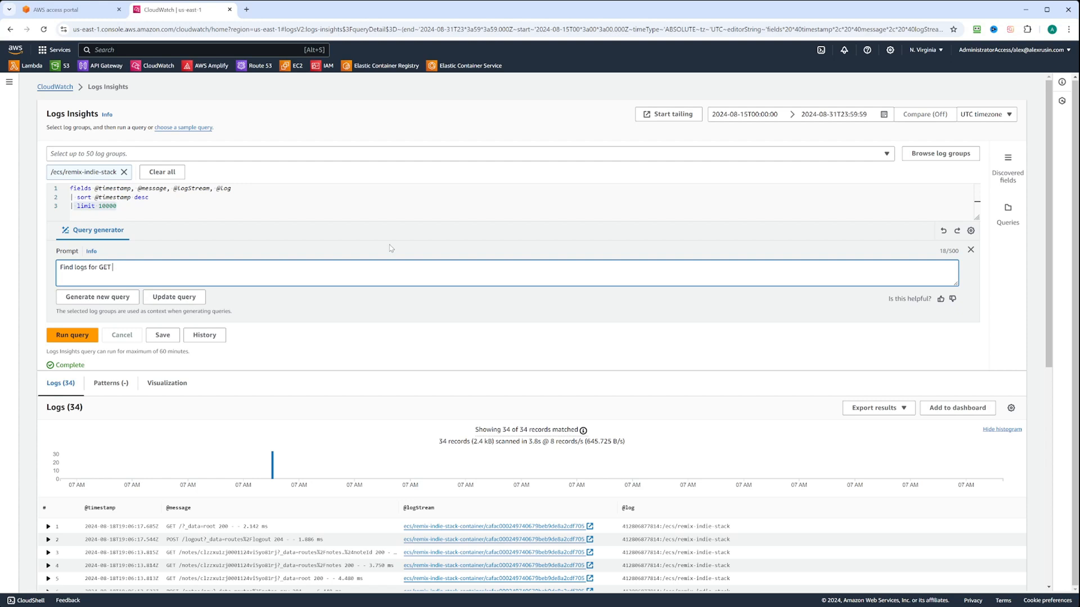
{"action": "type", "text": "requests"}
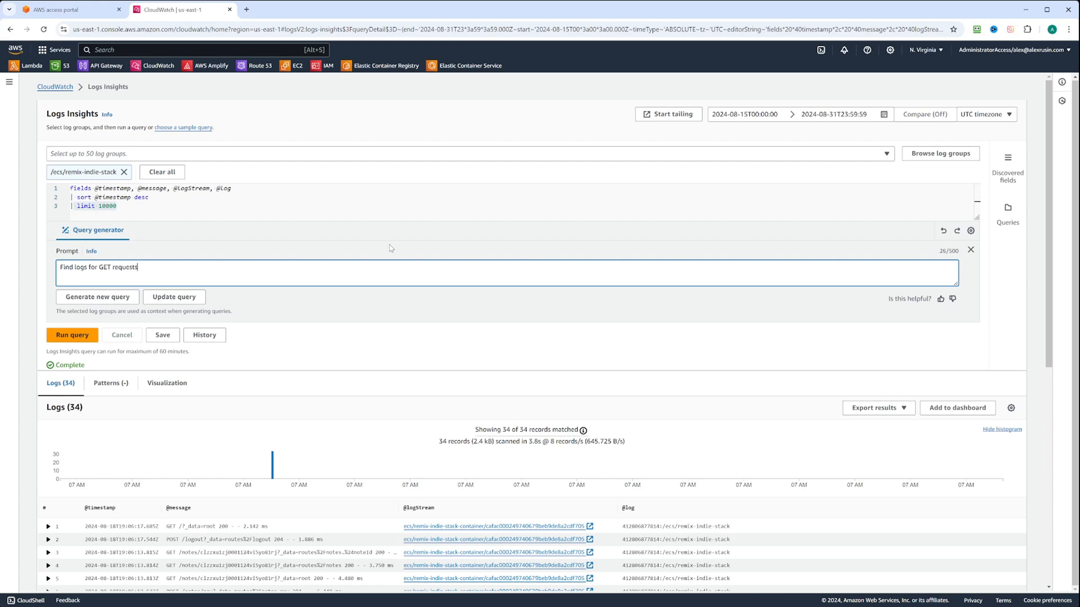
{"action": "left_click", "coordinate": [96, 297]}
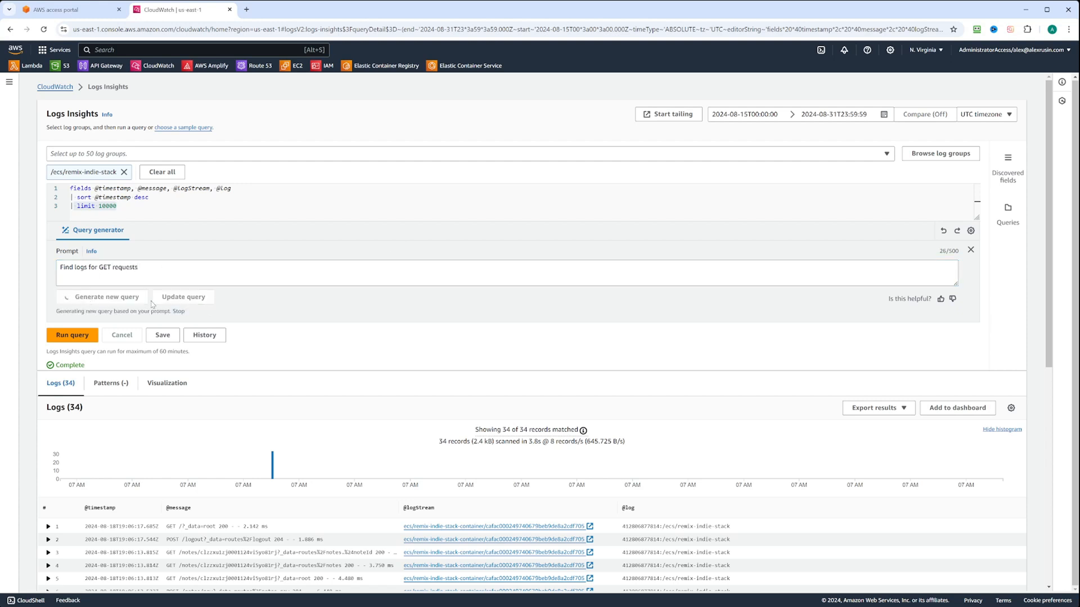
{"action": "left_click", "coordinate": [106, 297]}
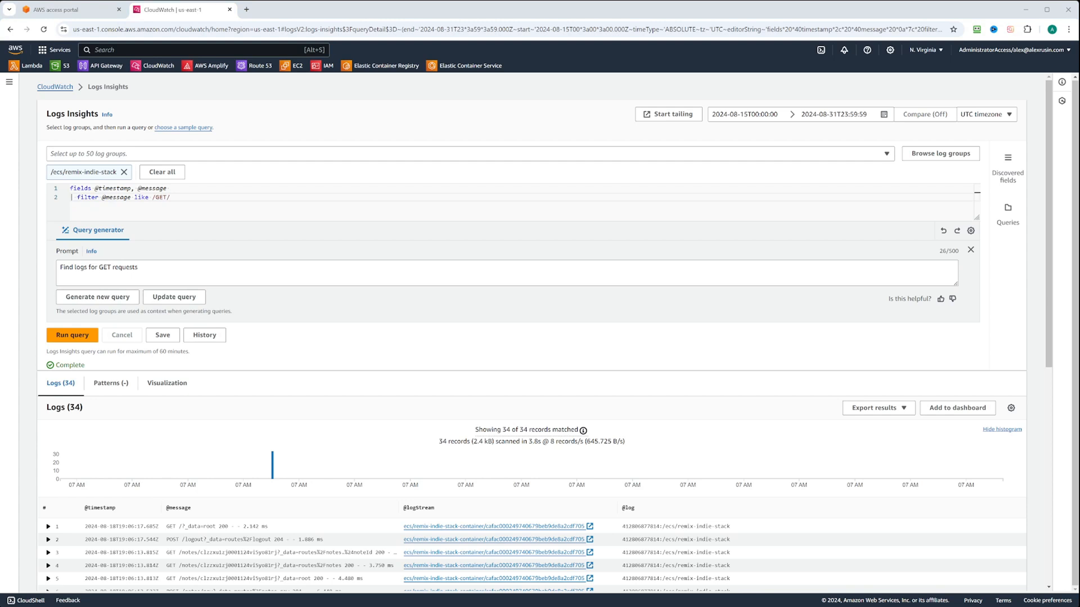
Run the generated GET filter query and review the 9 matching records.
{"action": "left_click", "coordinate": [72, 336]}
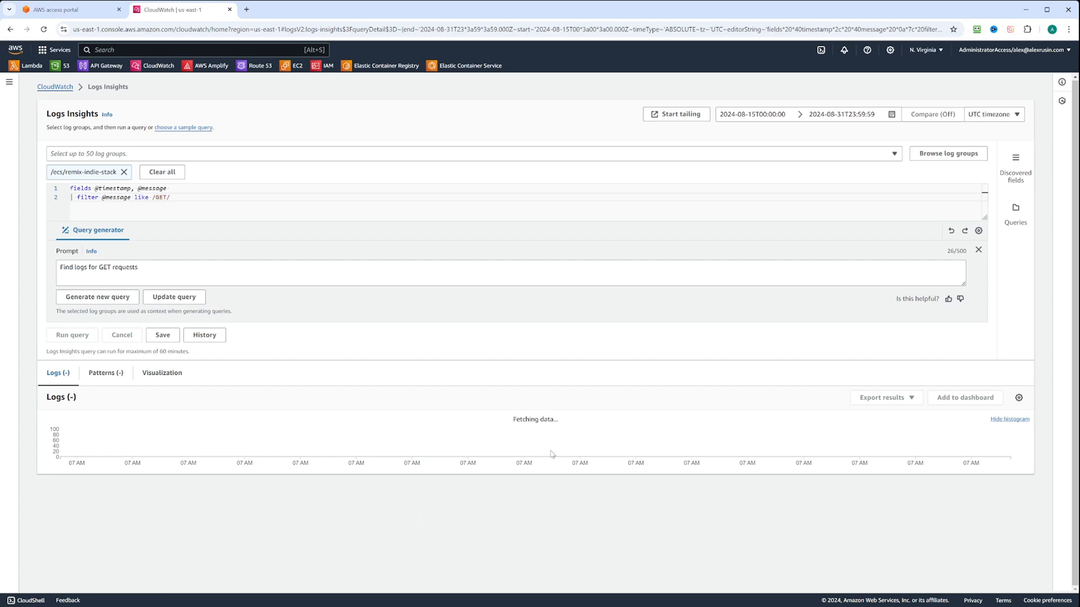
{"action": "left_click", "coordinate": [72, 335]}
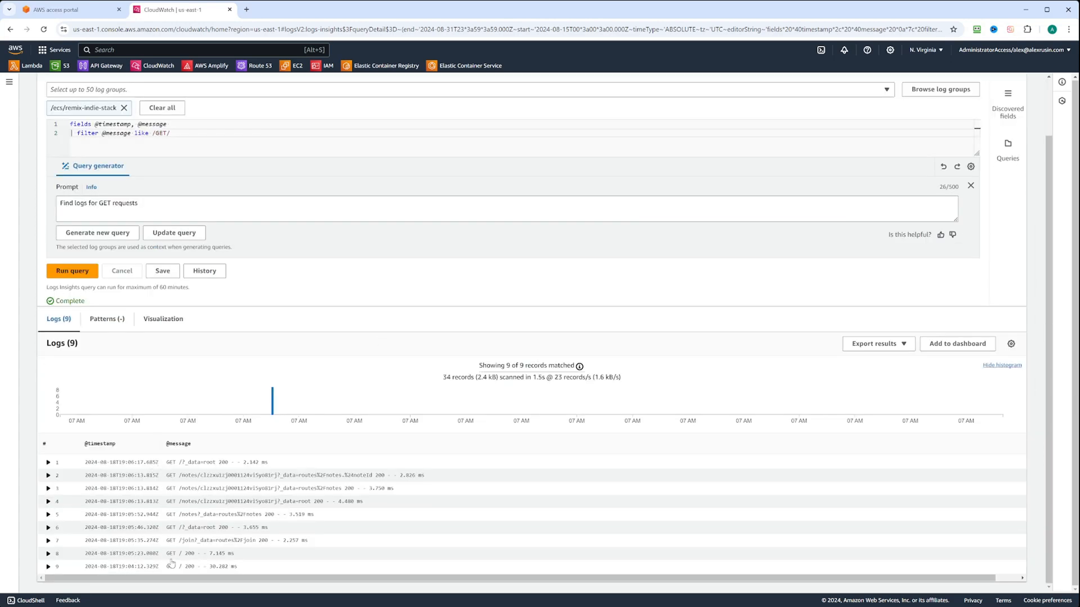
{"action": "scroll", "scroll_direction": "up", "scroll_amount": 3}
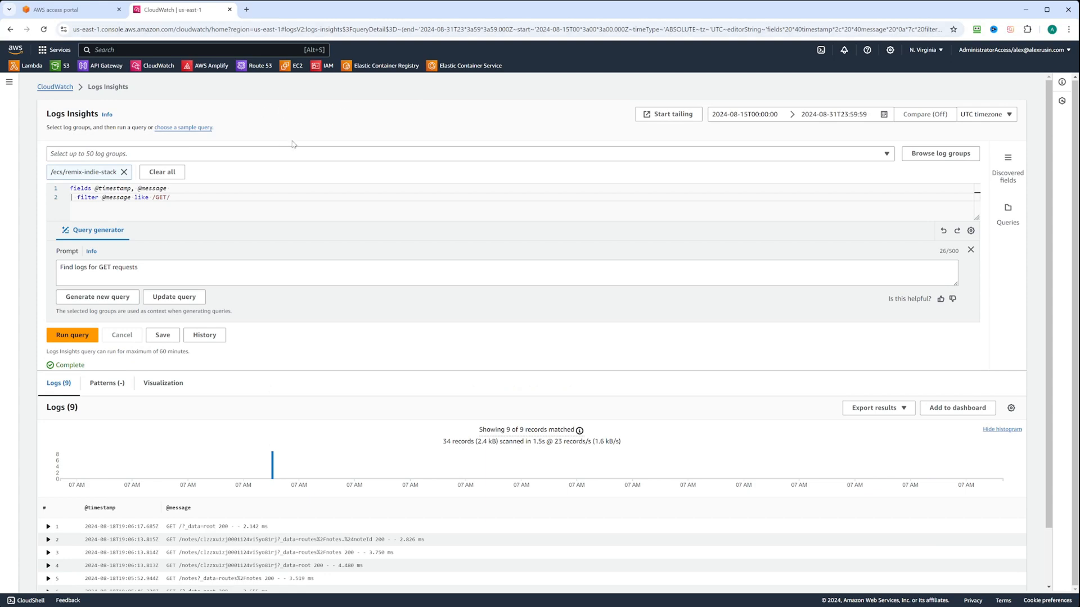
{"action": "mouse_move", "coordinate": [330, 143]}
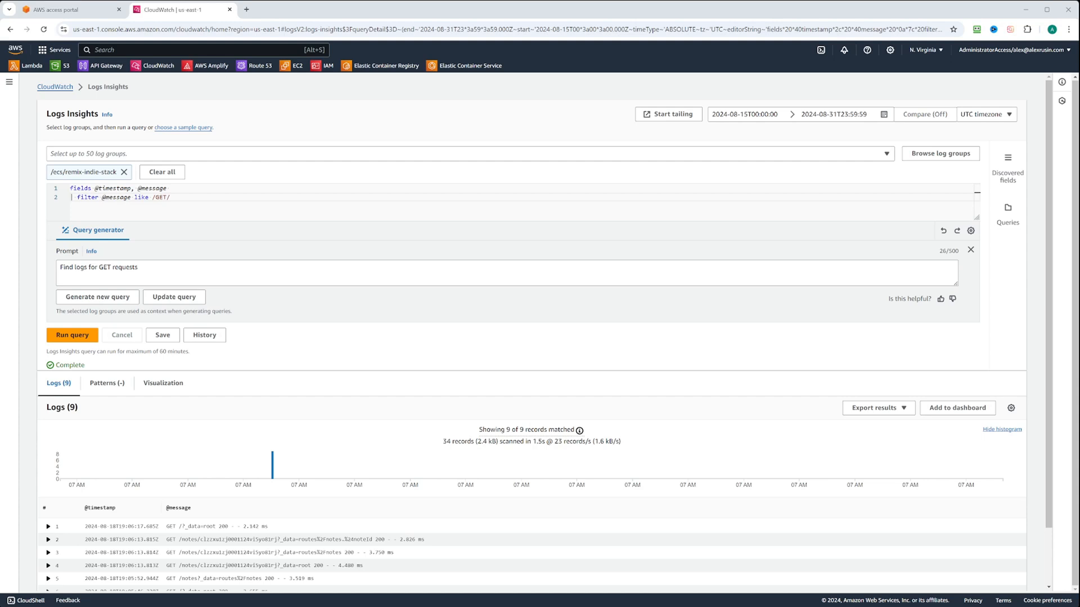
Navigate from Logs Insights back to the Log groups list via the CloudWatch navigation panel.
{"action": "left_click", "coordinate": [54, 86]}
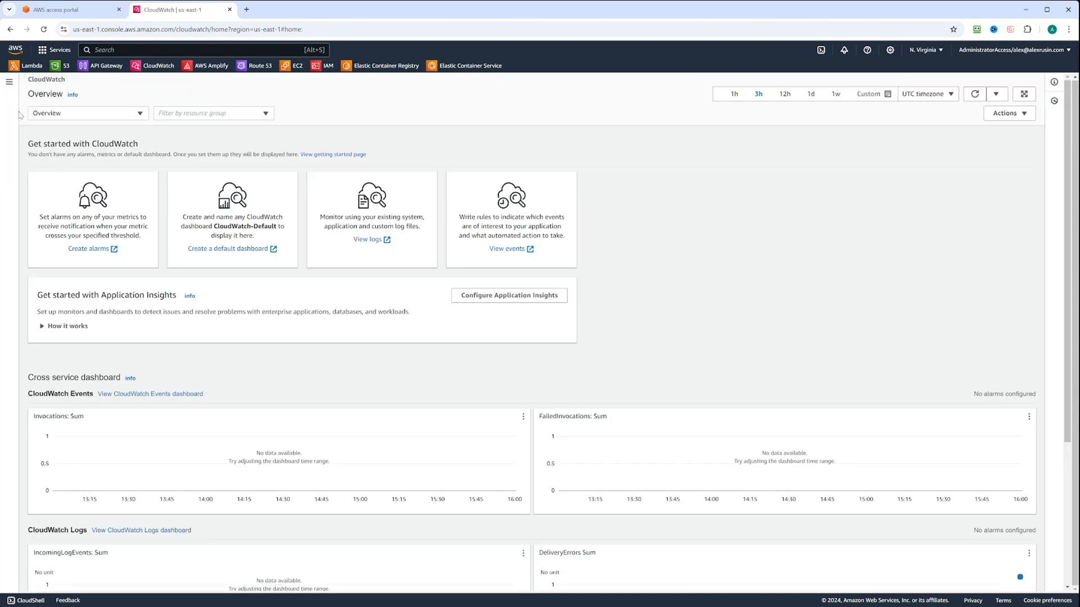
{"action": "left_click", "coordinate": [10, 82]}
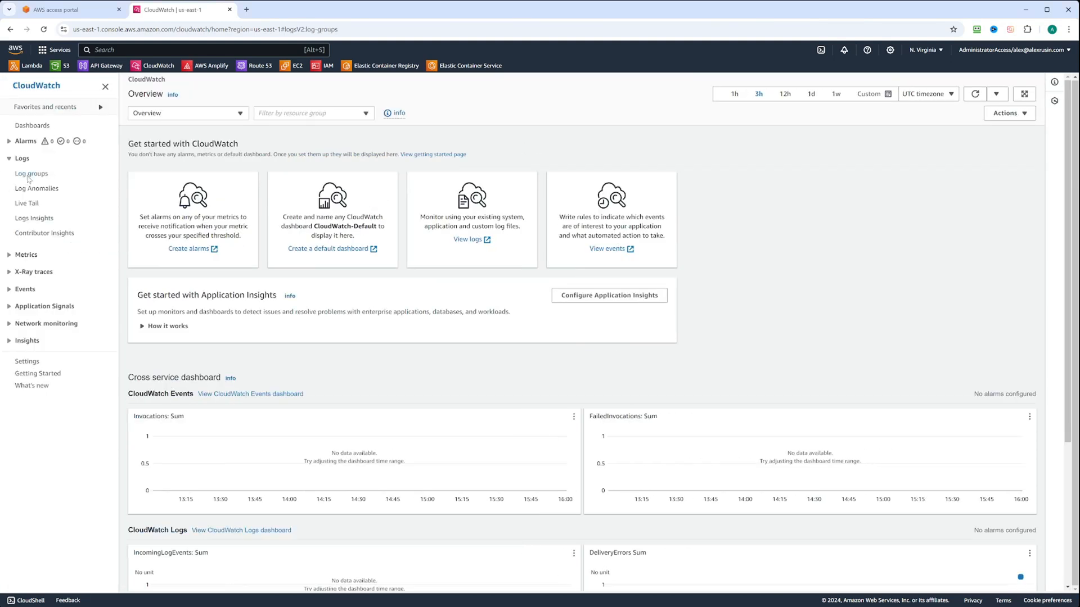
{"action": "left_click", "coordinate": [31, 173]}
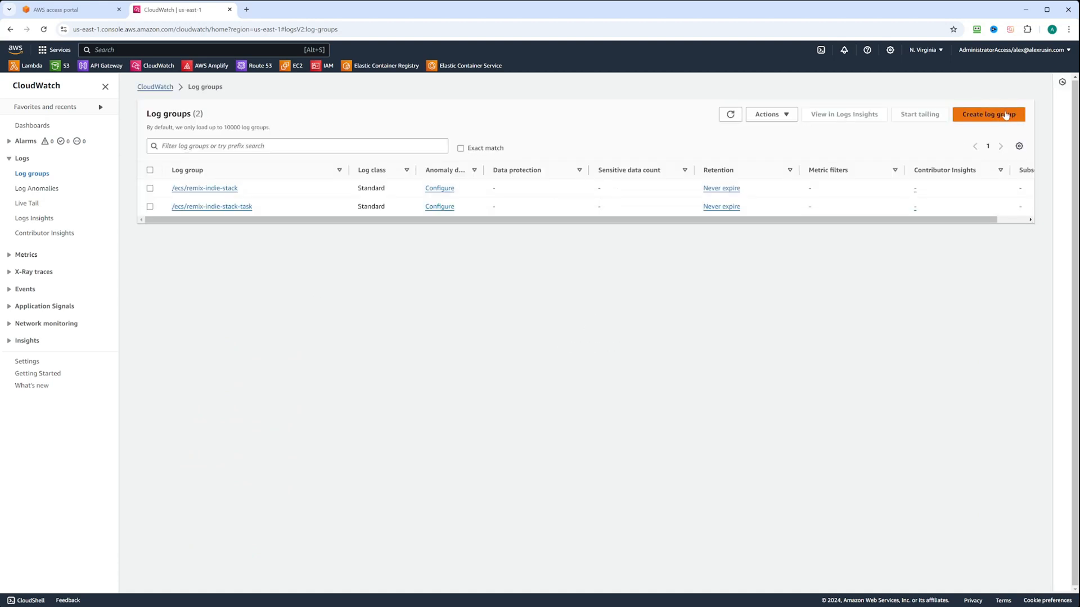
Start a new log group named /ec2/my-cool-app.
{"action": "left_click", "coordinate": [989, 115]}
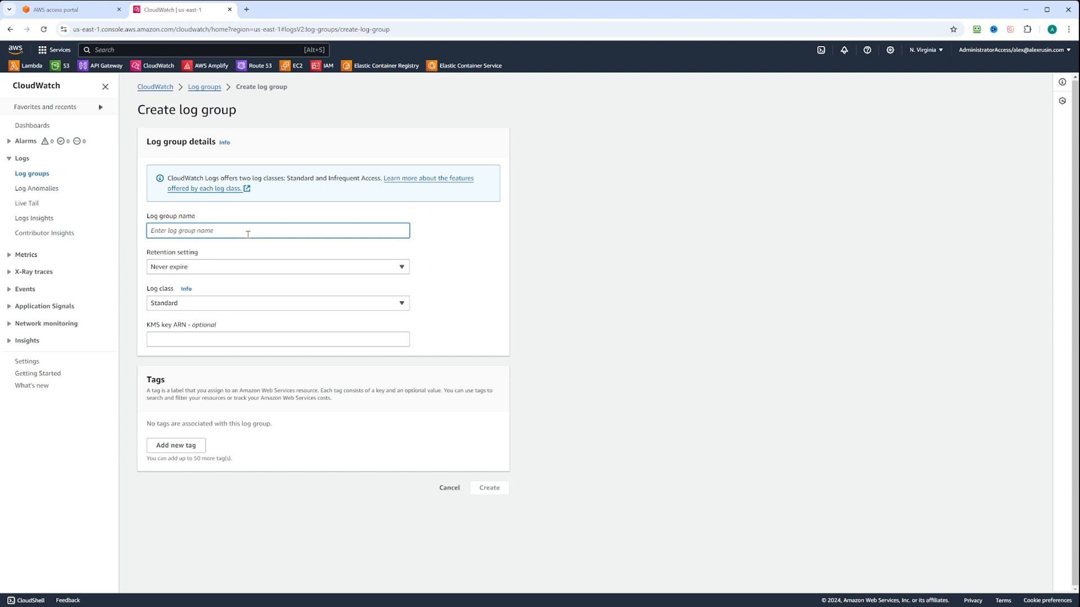
{"action": "type", "text": "/"}
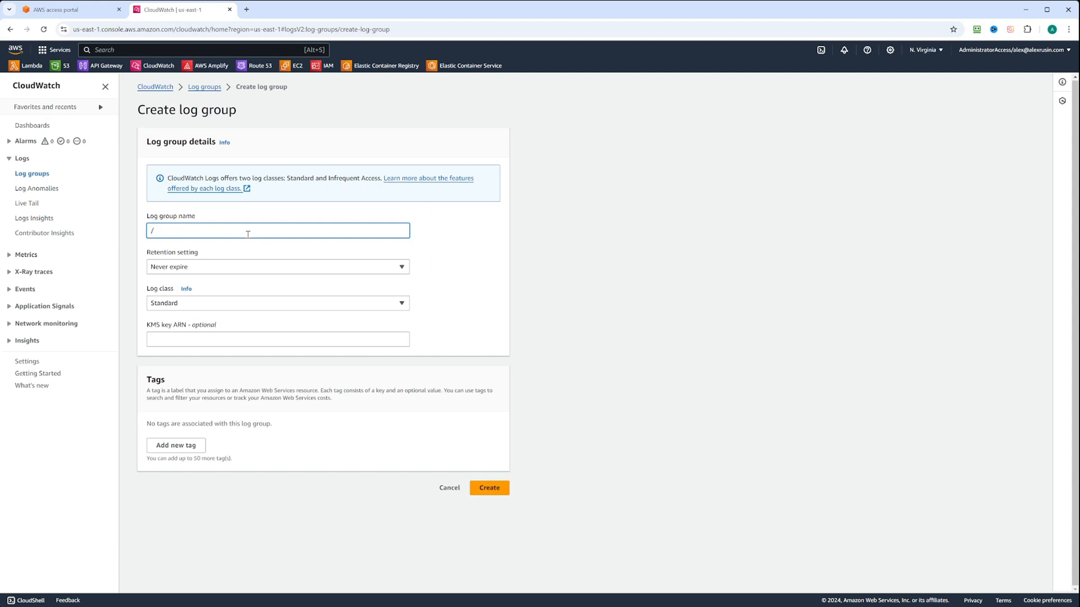
{"action": "type", "text": "ec2/my"}
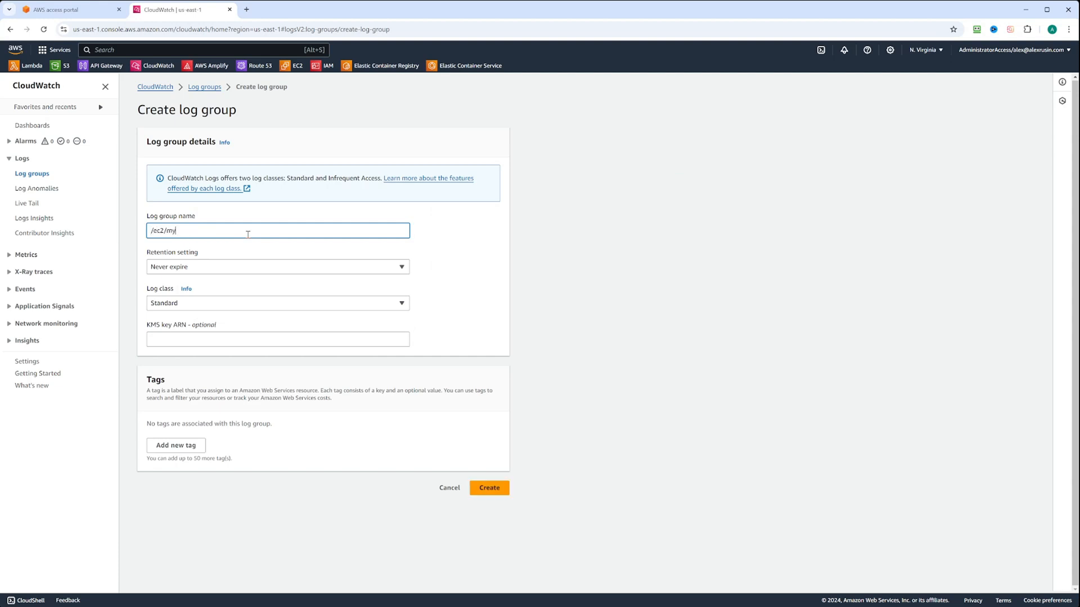
{"action": "type", "text": "-cool-app"}
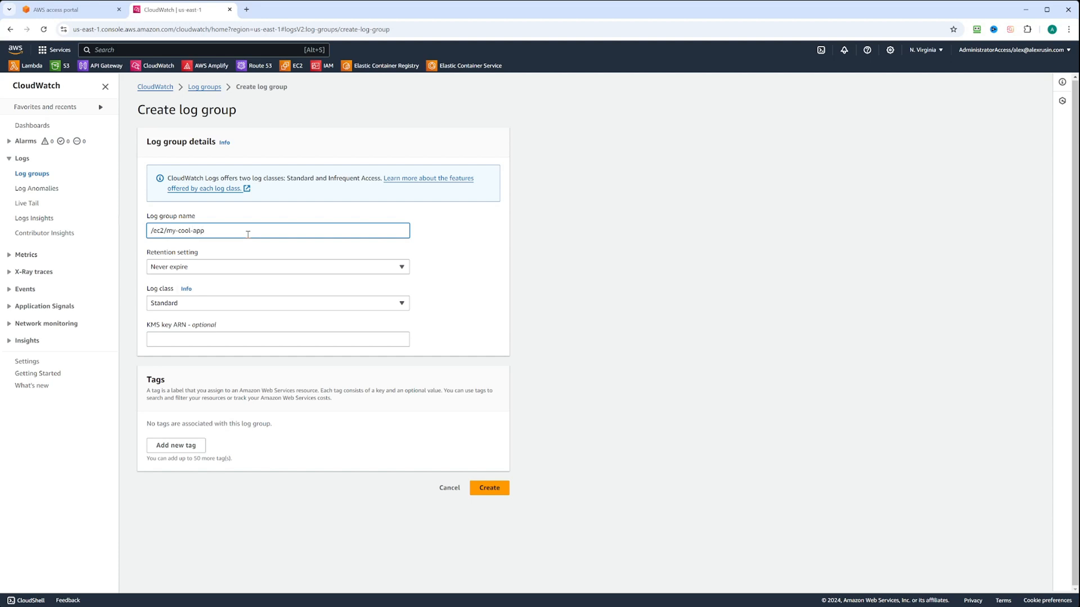
Set retention to 1 month (30 days) and create the log group.
{"action": "left_click", "coordinate": [277, 266]}
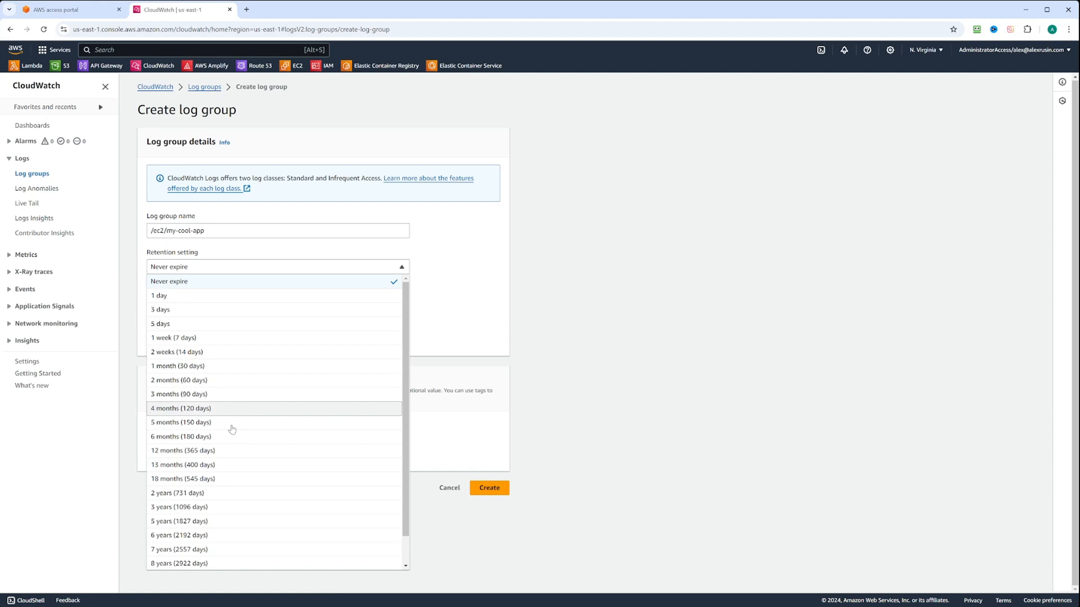
{"action": "left_click", "coordinate": [178, 365]}
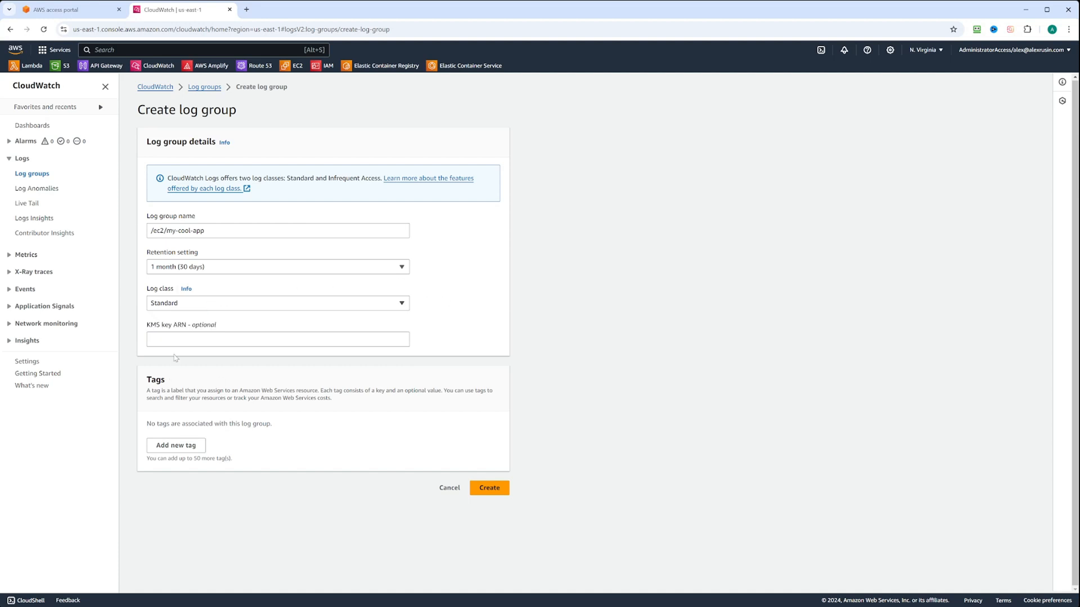
{"action": "mouse_move", "coordinate": [574, 415]}
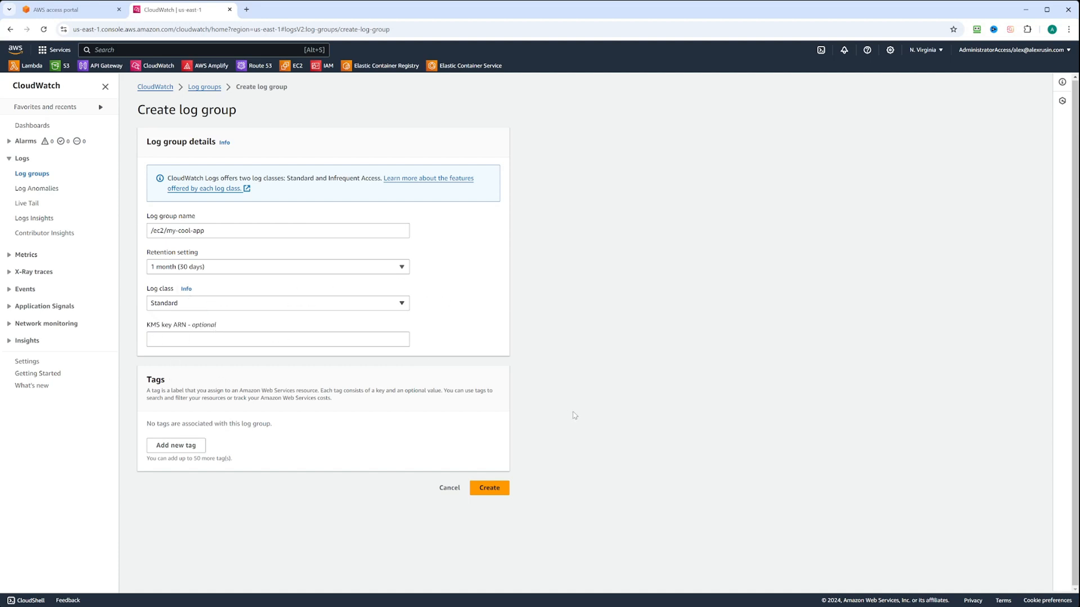
{"action": "mouse_move", "coordinate": [486, 505]}
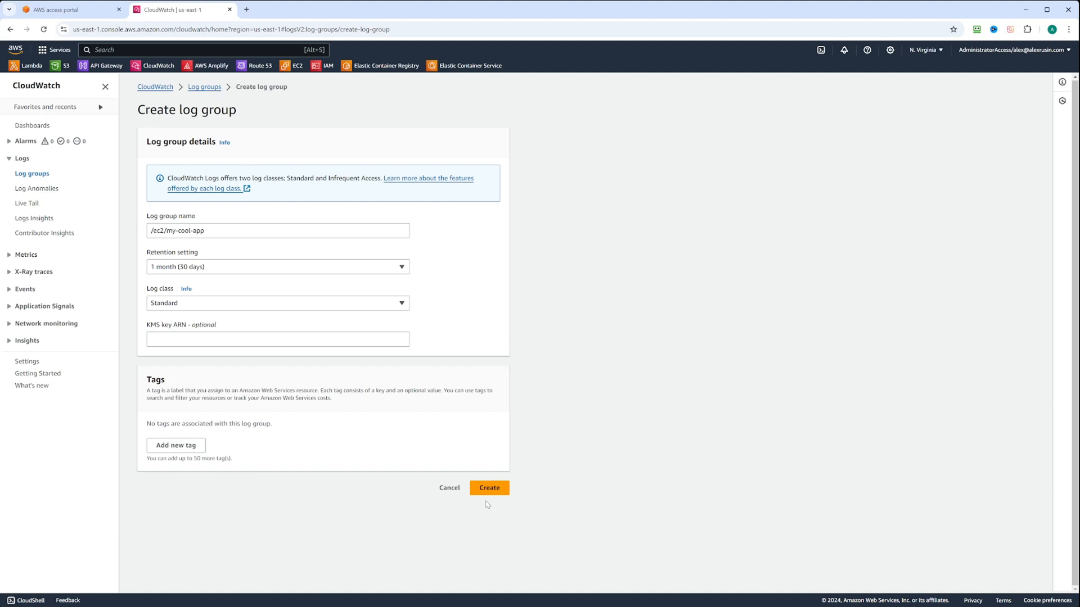
{"action": "left_click", "coordinate": [489, 487]}
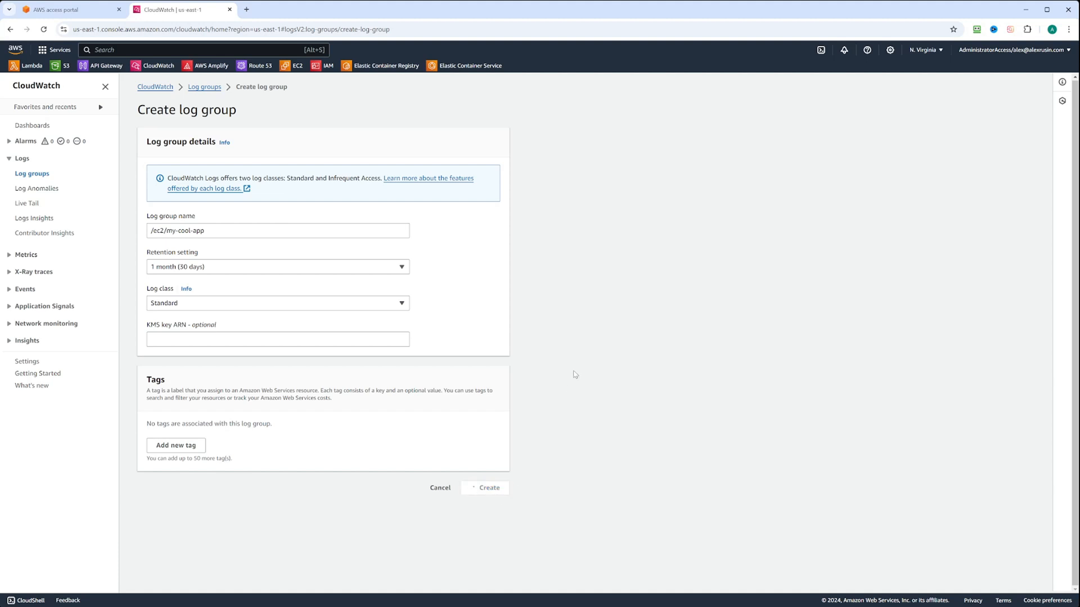
Confirm creation and review /ec2/my-cool-app listed with 1 month retention.
{"action": "left_click", "coordinate": [485, 487]}
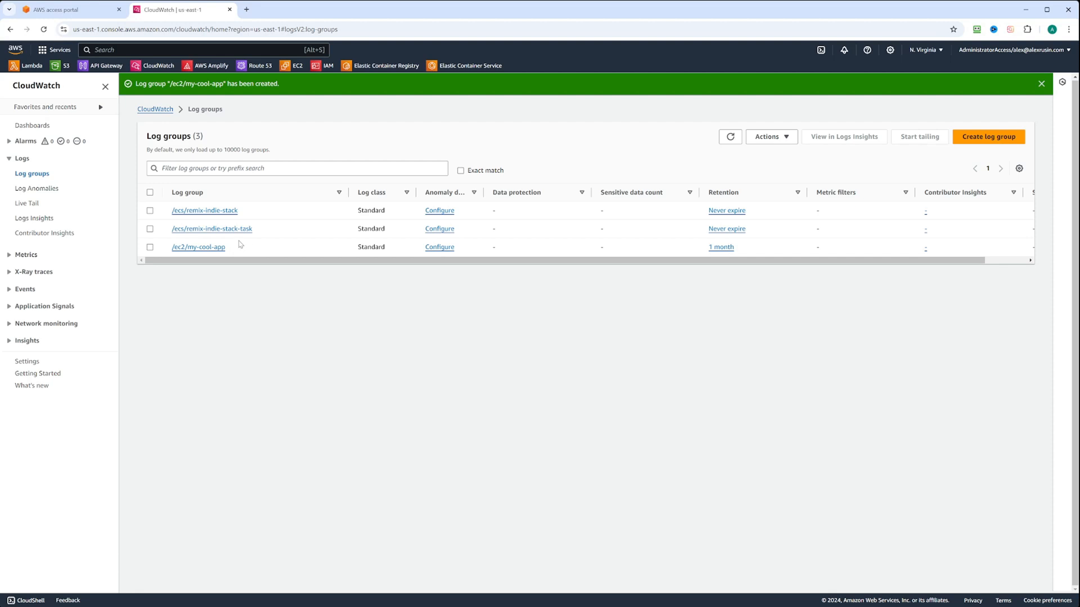
{"action": "mouse_move", "coordinate": [232, 260]}
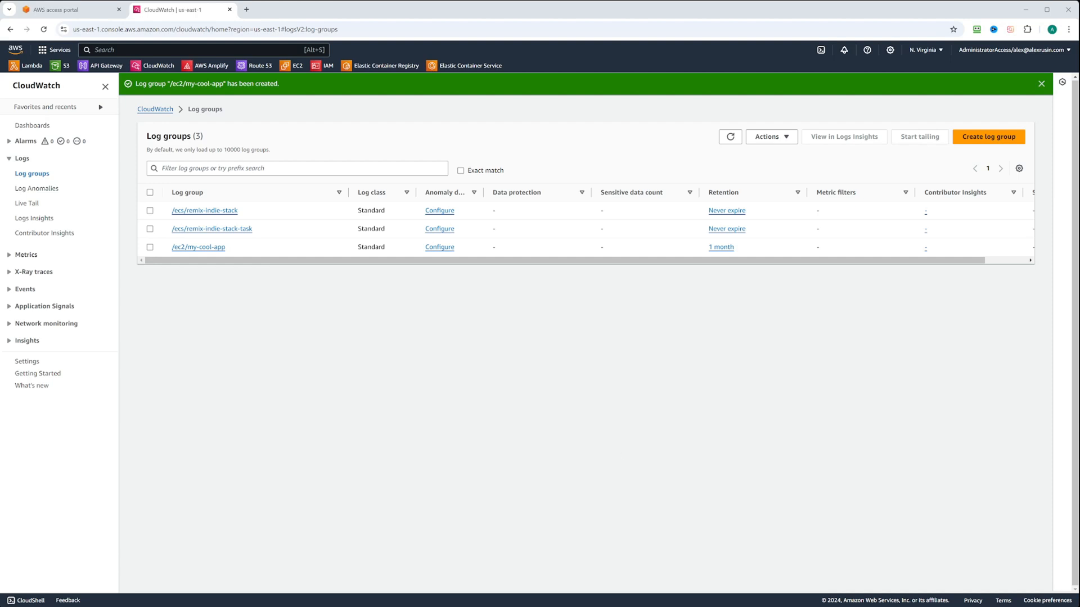
{"action": "mouse_move", "coordinate": [688, 520]}
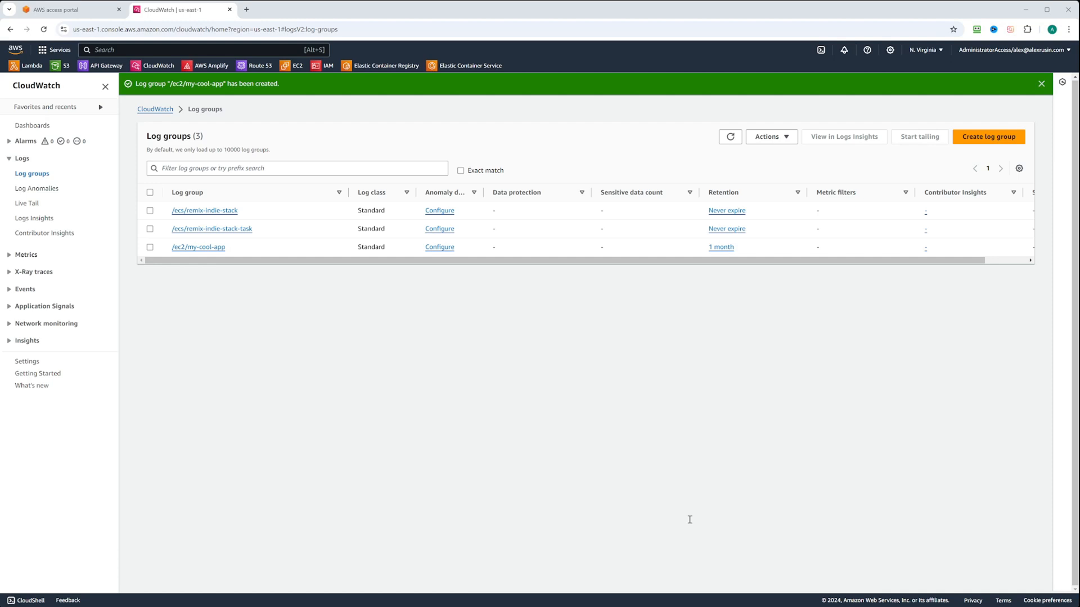